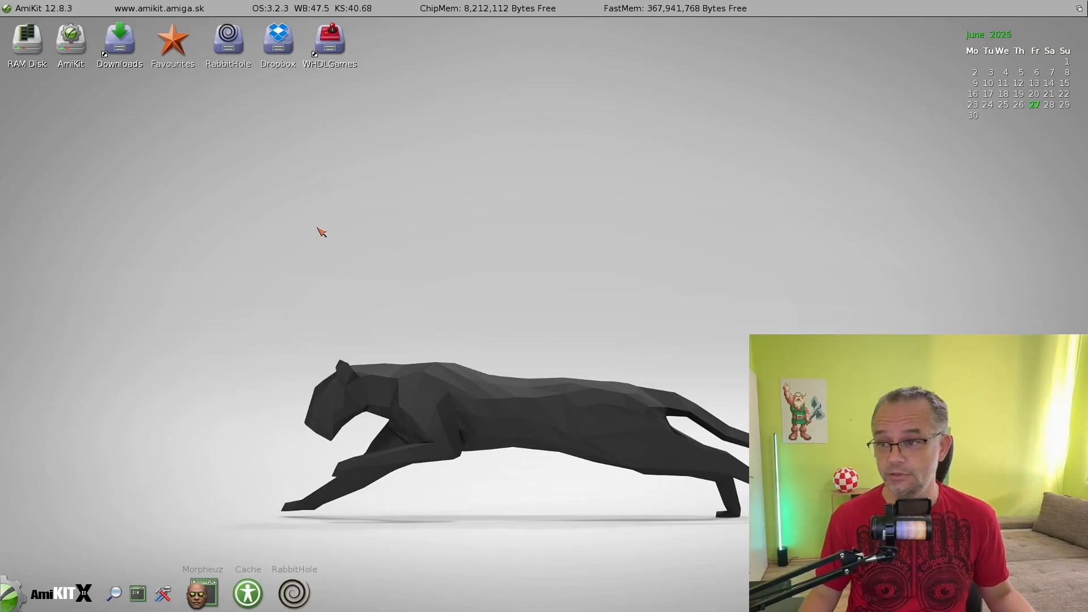
mouse_move(271, 223)
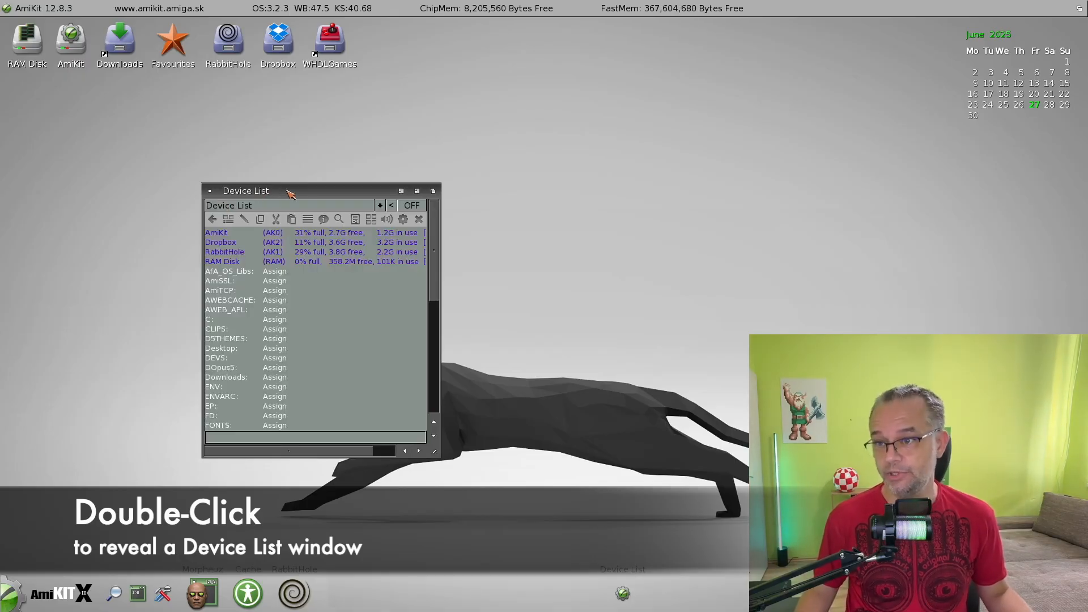
Step: Reposition the Device List window by dragging it across the desktop
drag(246, 190, 267, 124)
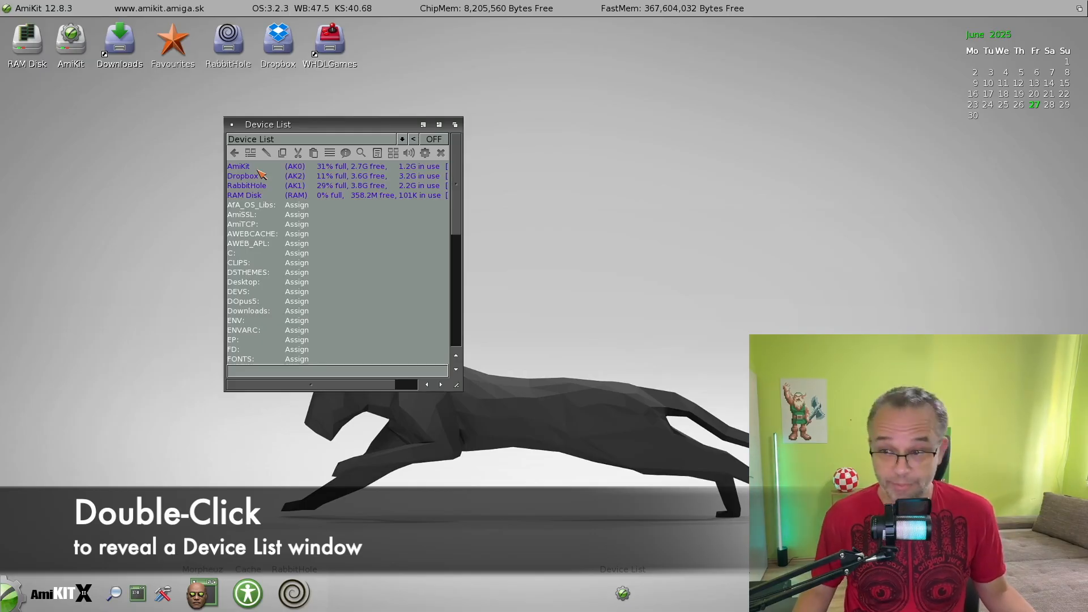
mouse_move(262, 212)
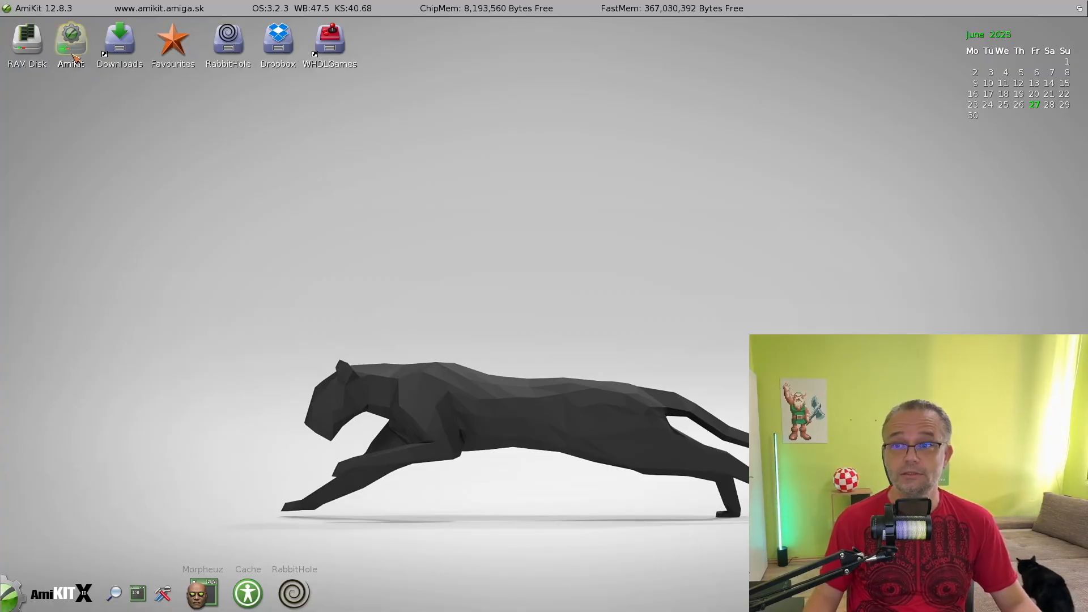
Step: Open the AmiKit drive in a lister and switch its view from icons to a name list
double_click(70, 39)
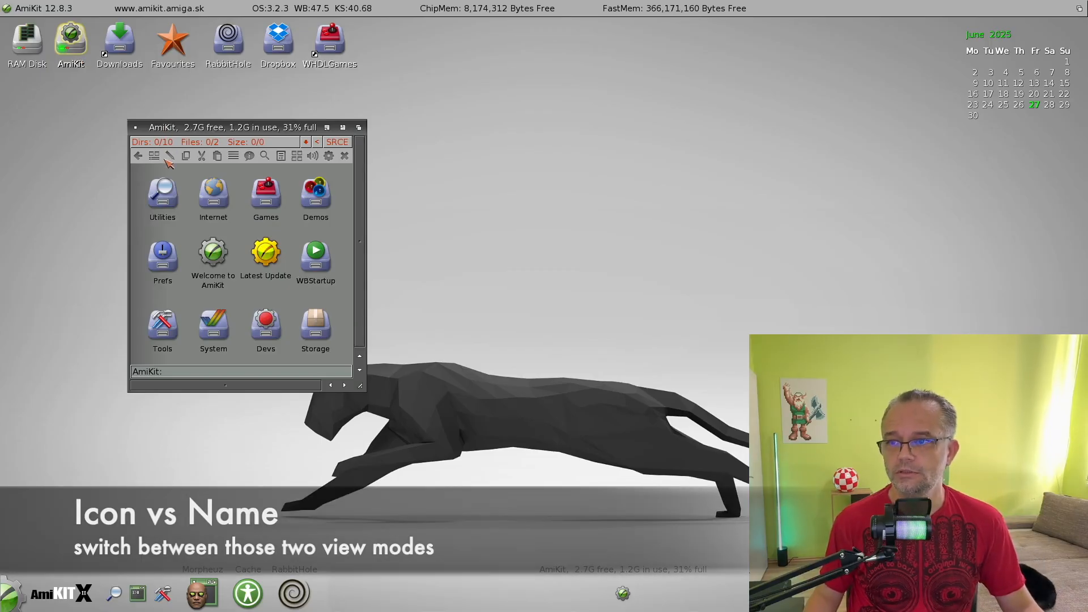
mouse_move(141, 214)
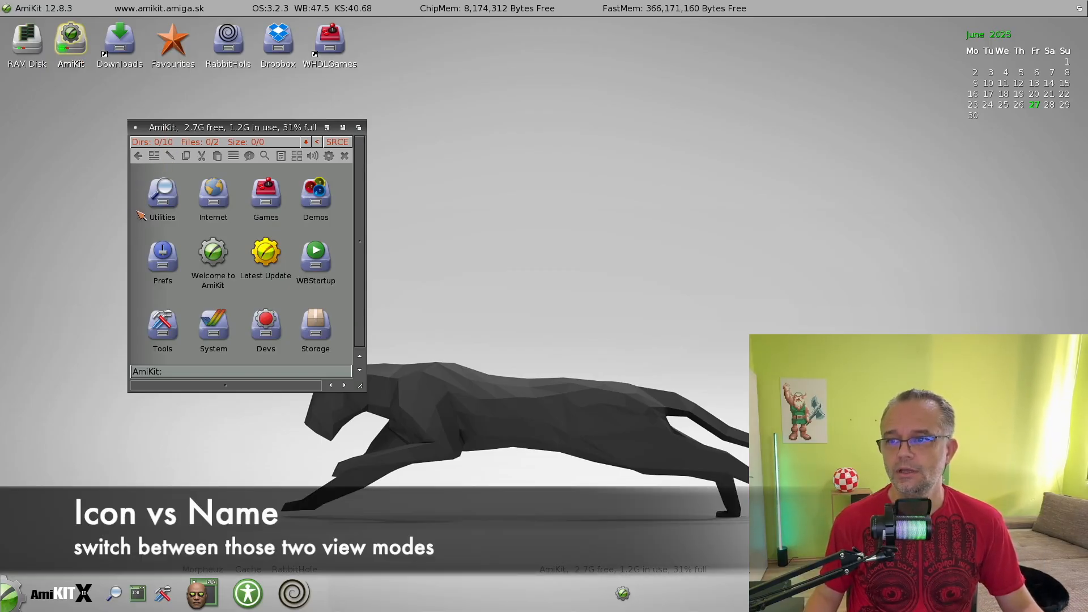
mouse_move(138, 239)
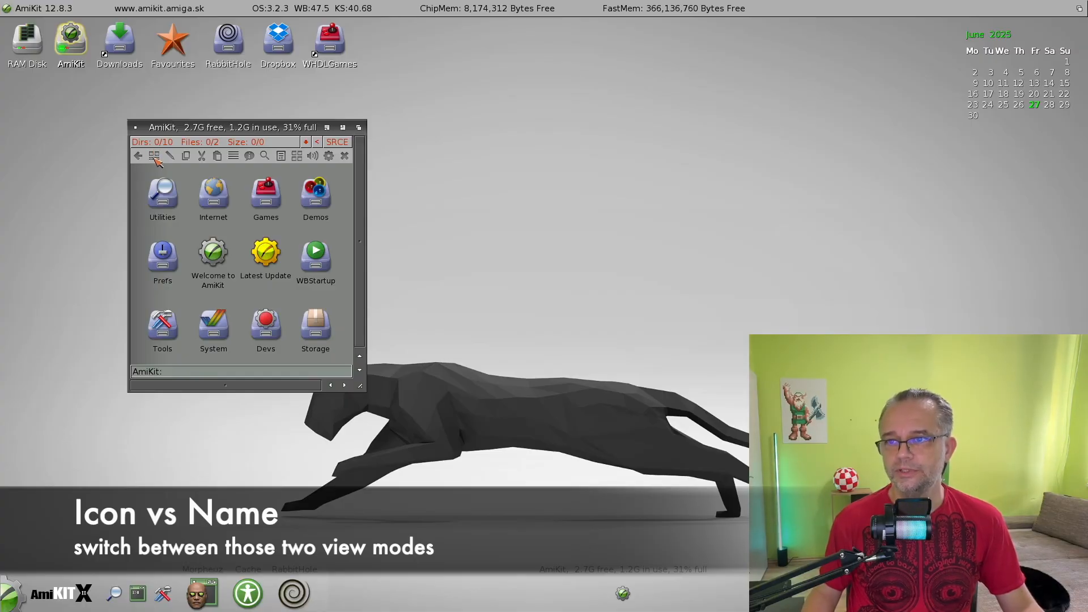
click(169, 156)
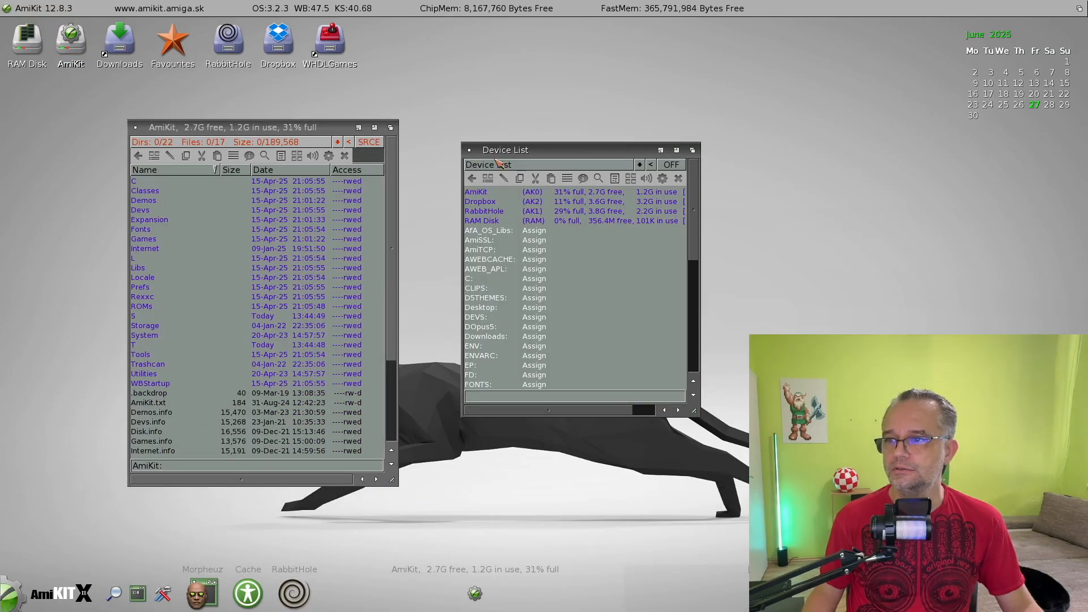
Step: Open RAM Disk in the second lister and copy the Expansion drawer from AmiKit into it
double_click(477, 221)
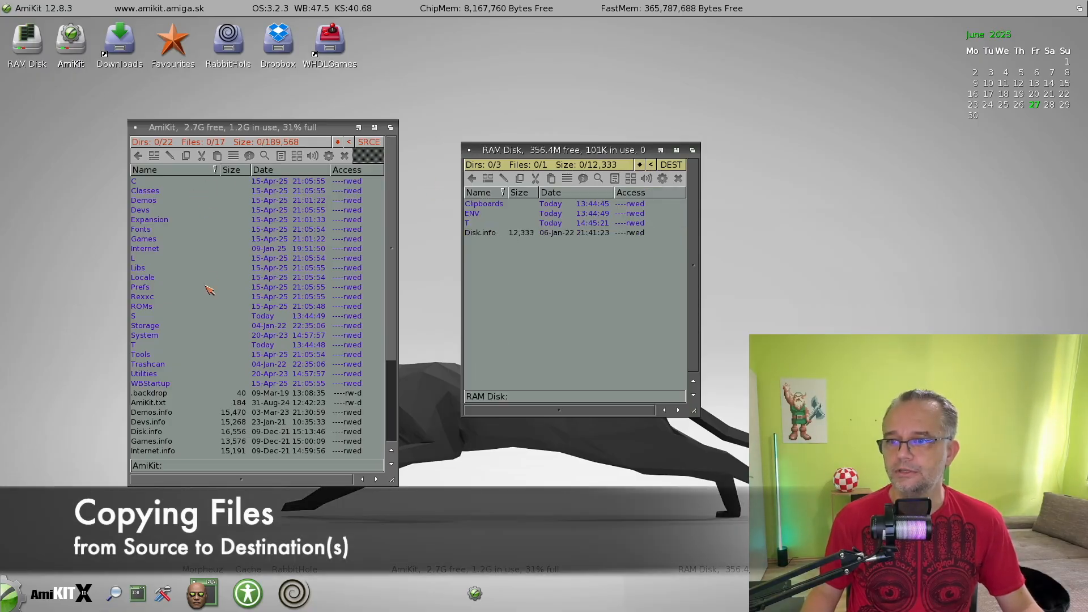
mouse_move(155, 197)
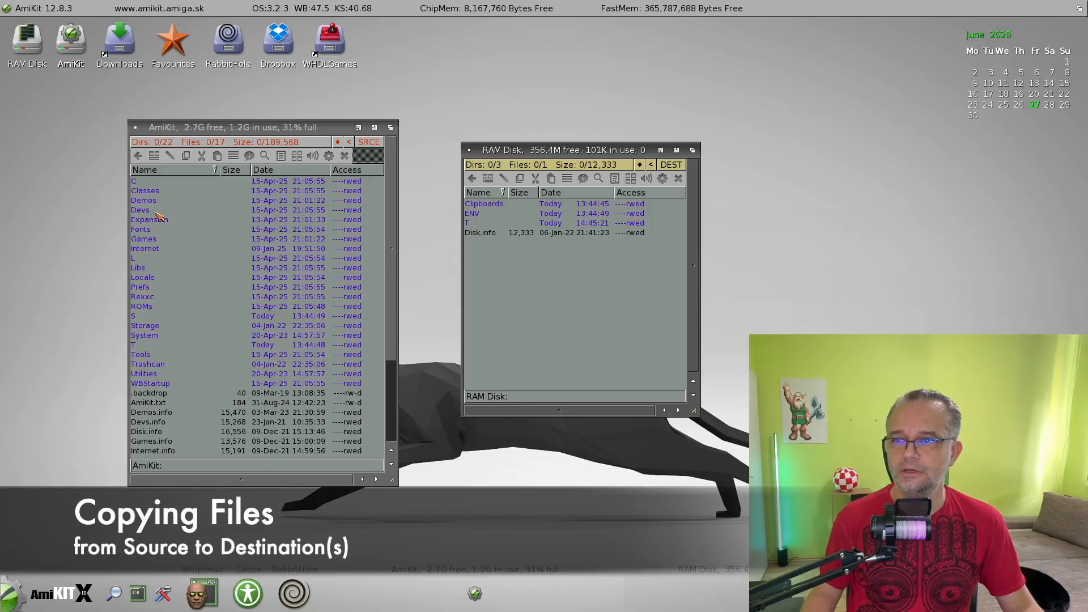
click(149, 220)
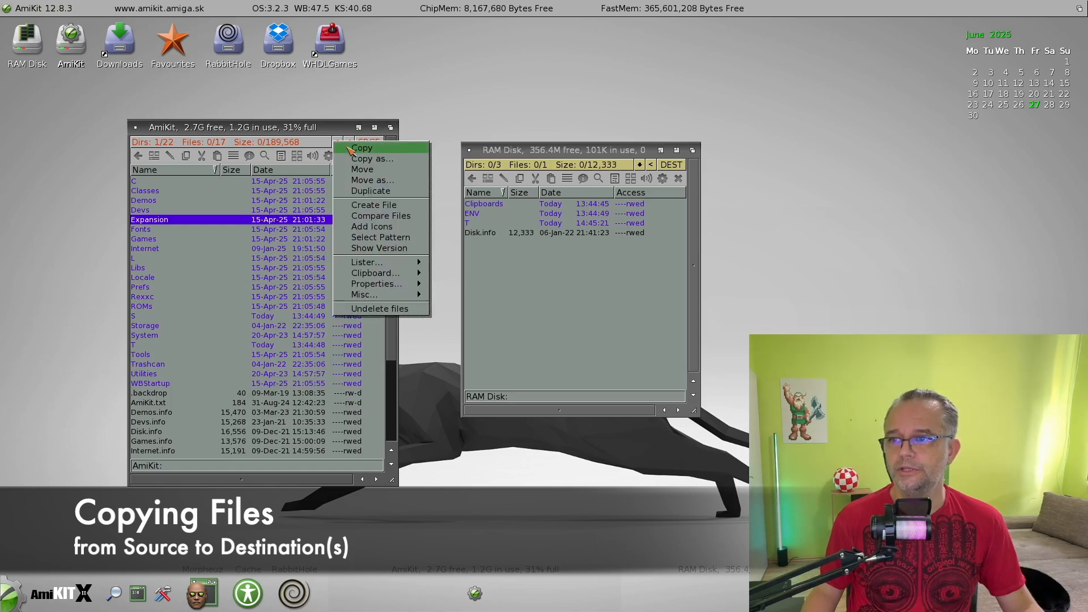
click(361, 147)
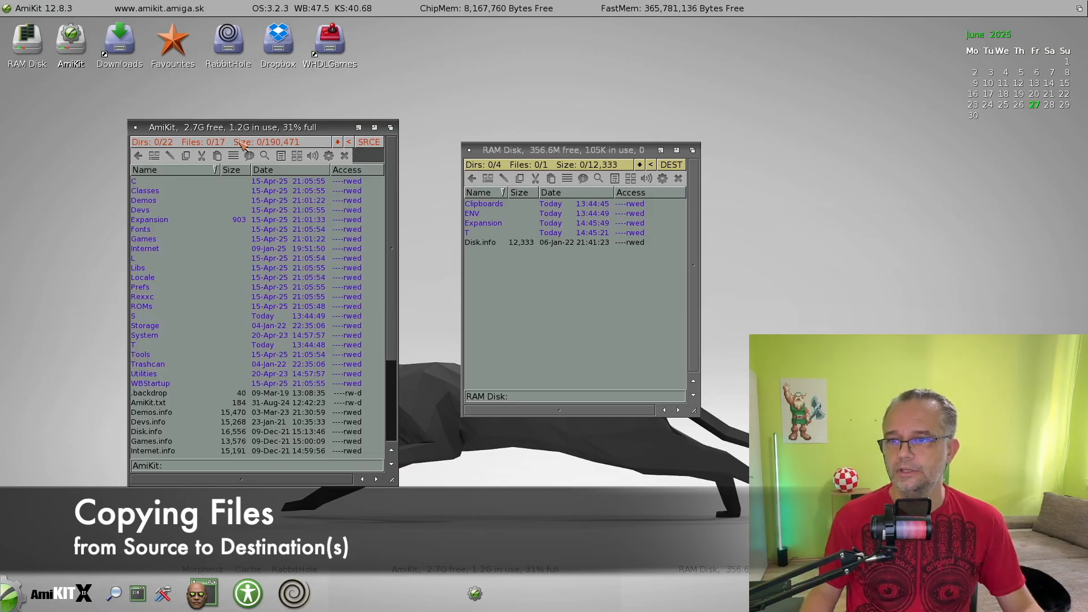
mouse_move(211, 160)
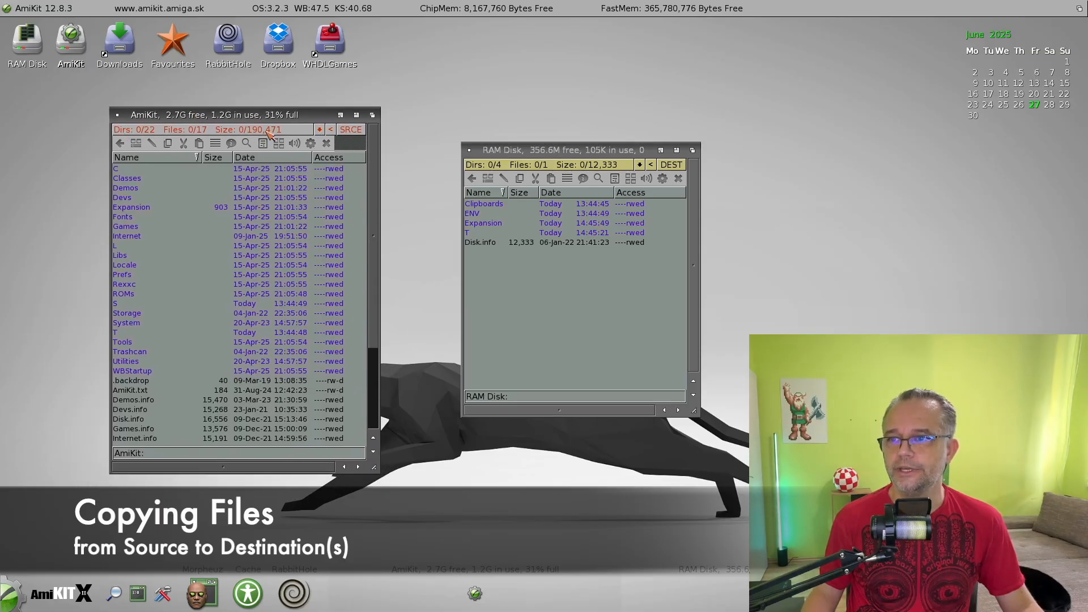
mouse_move(528, 152)
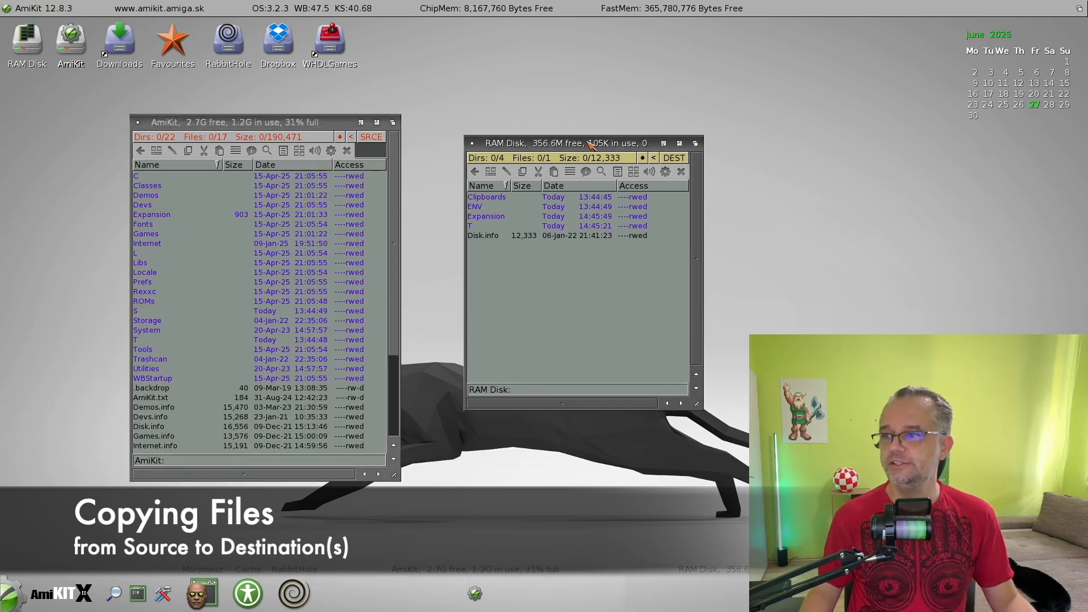
Step: Make the RAM Disk lister the source and the AmiKit lister the destination
click(371, 136)
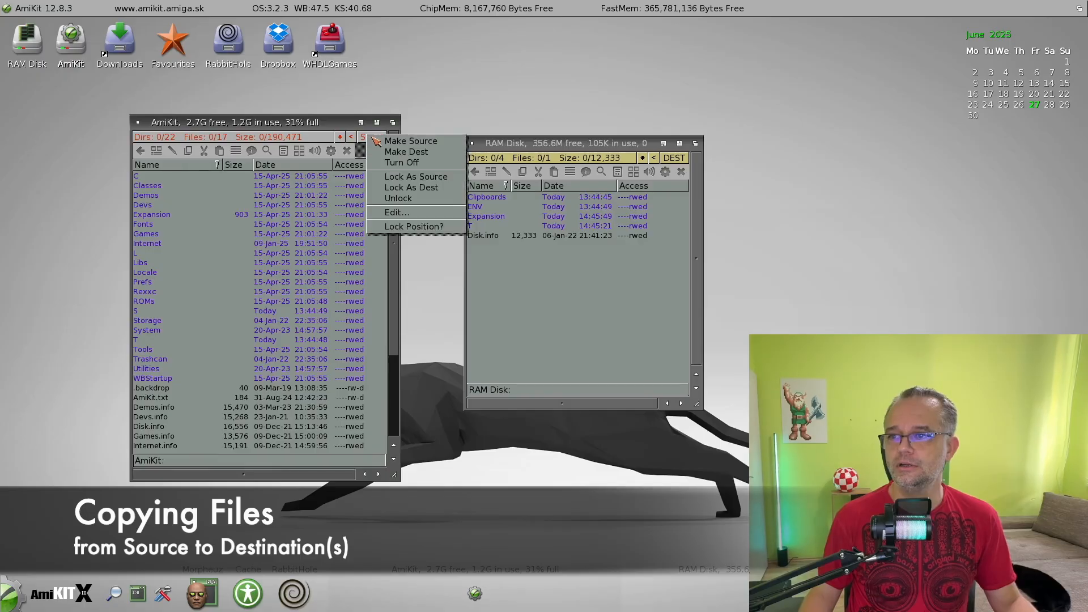
click(406, 151)
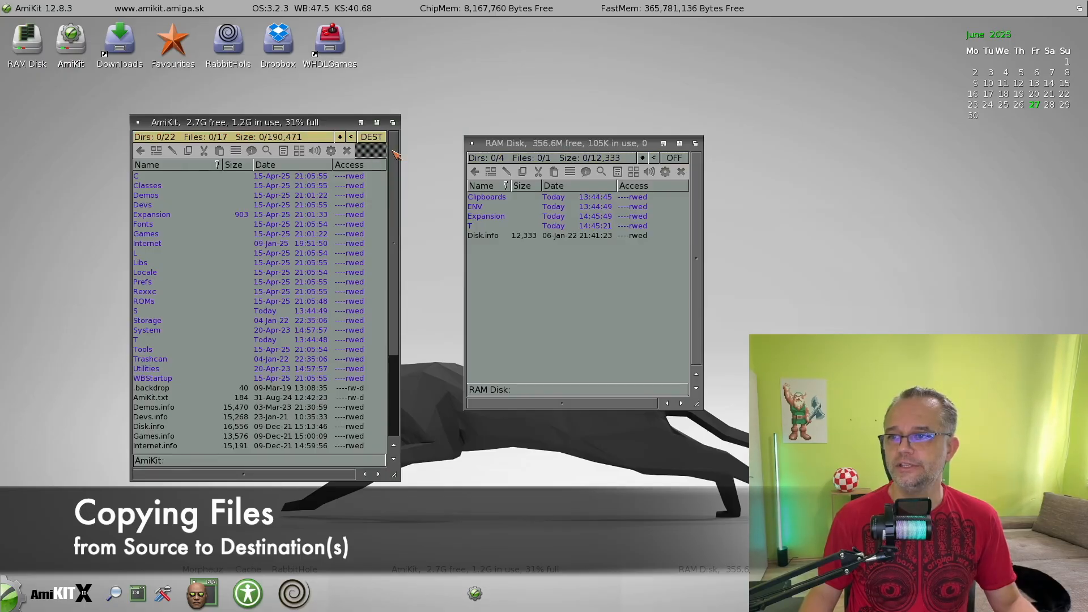
click(370, 136)
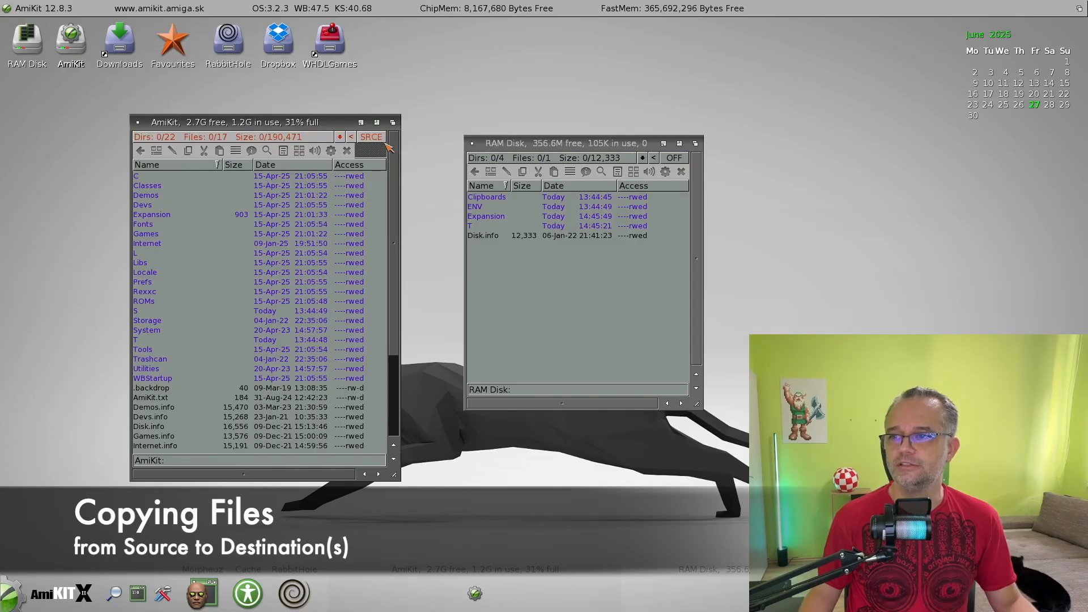
click(653, 158)
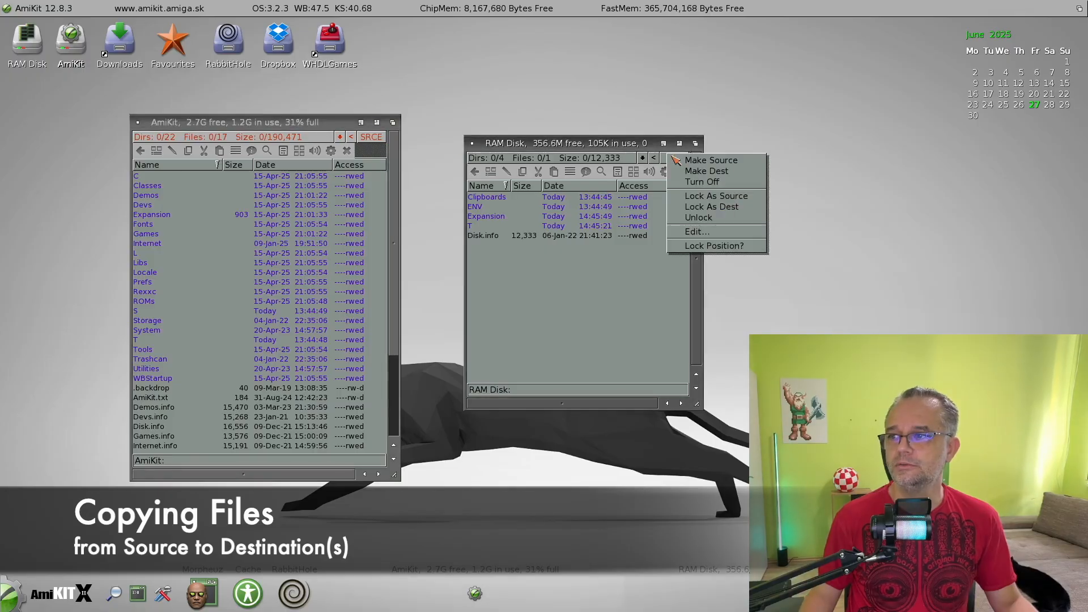
click(707, 170)
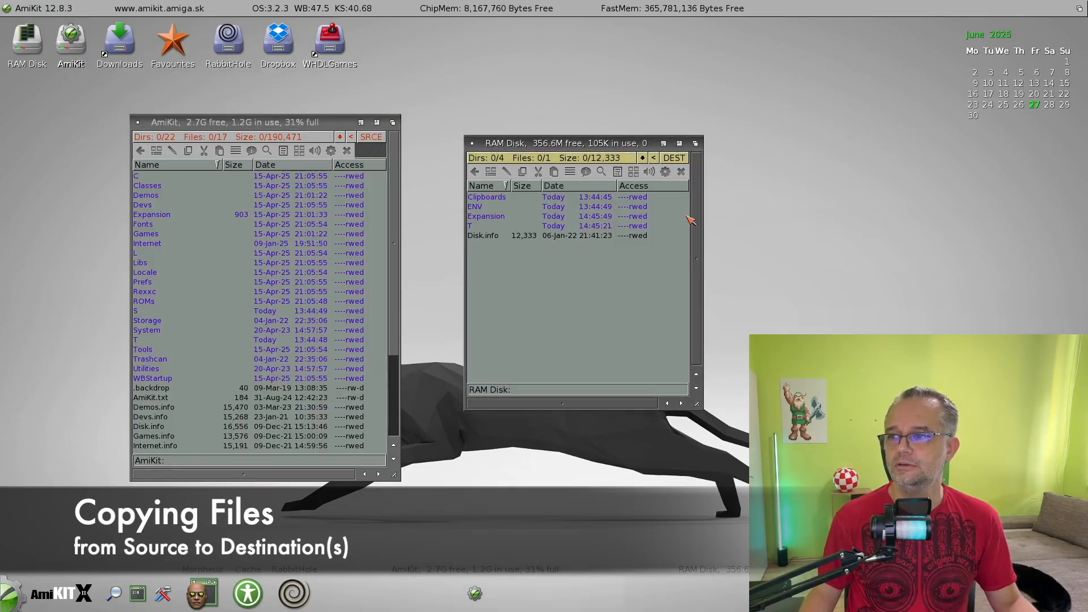
click(673, 157)
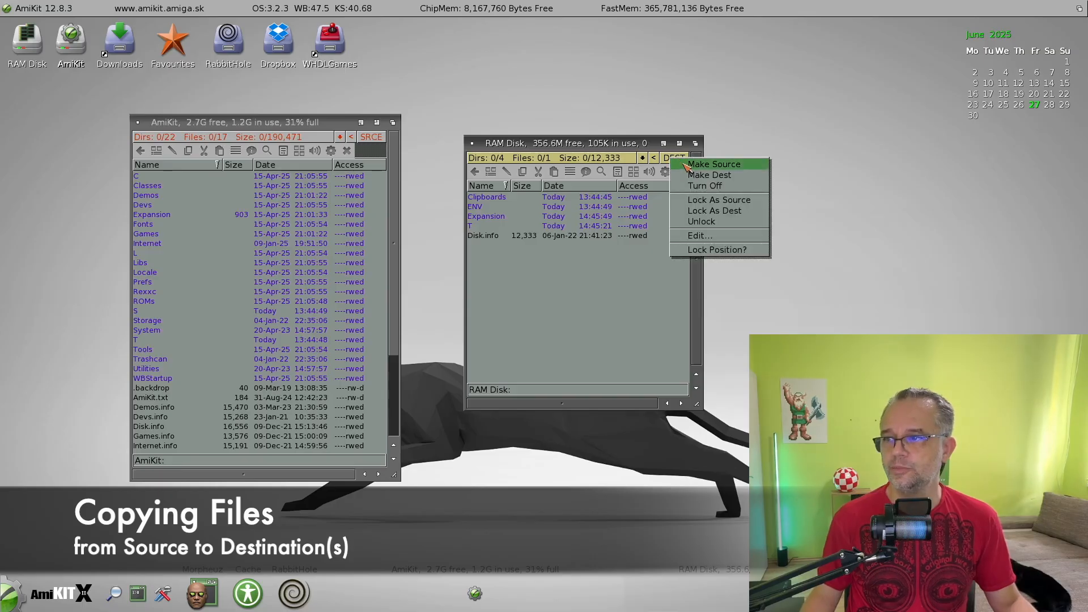
click(714, 164)
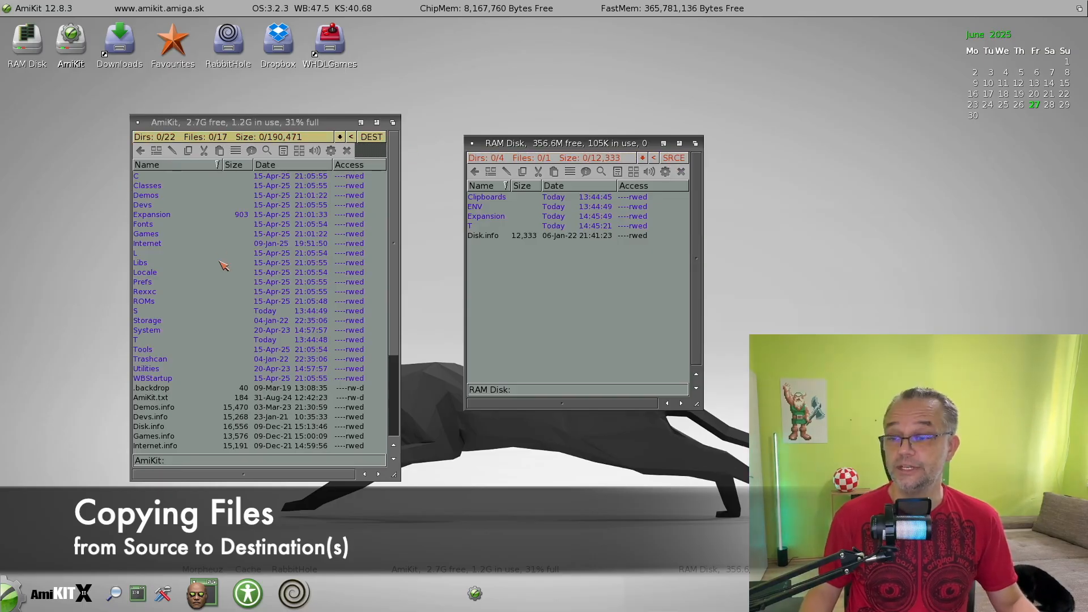
mouse_move(423, 263)
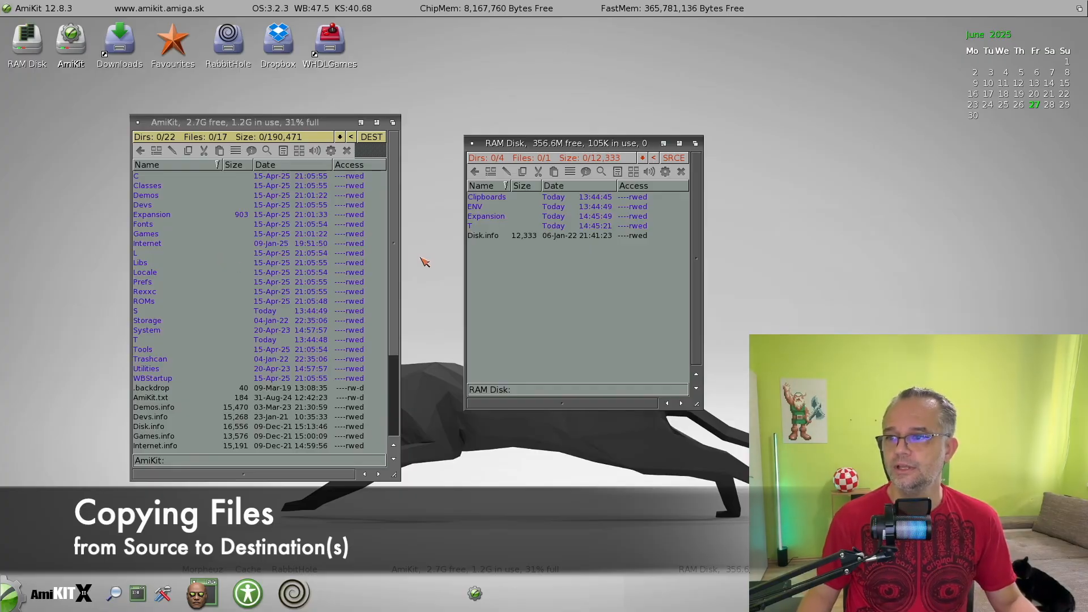
Step: Copy the ENV drawer from RAM Disk onto the AmiKit drive
click(486, 207)
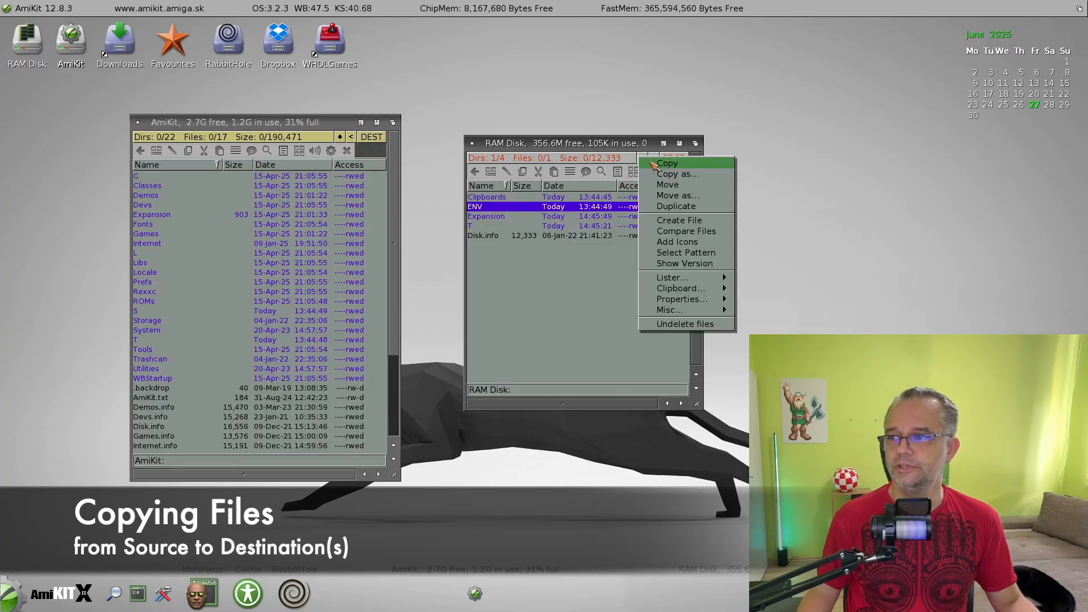
click(666, 163)
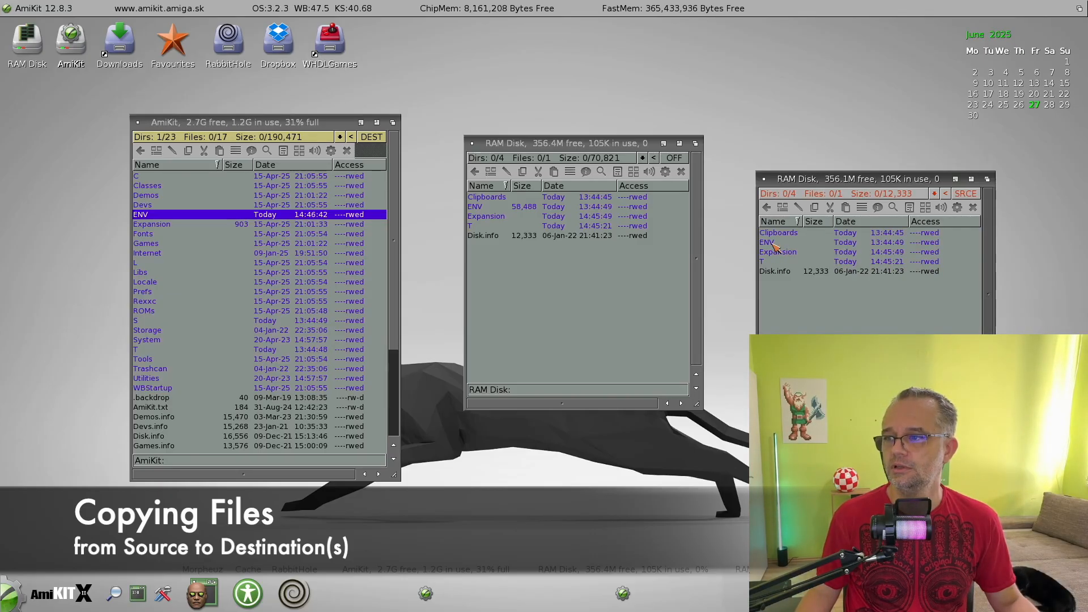
Step: Lock ENV and AmiKit listers as destinations, copy Clipboards to both, then close the listers
double_click(766, 242)
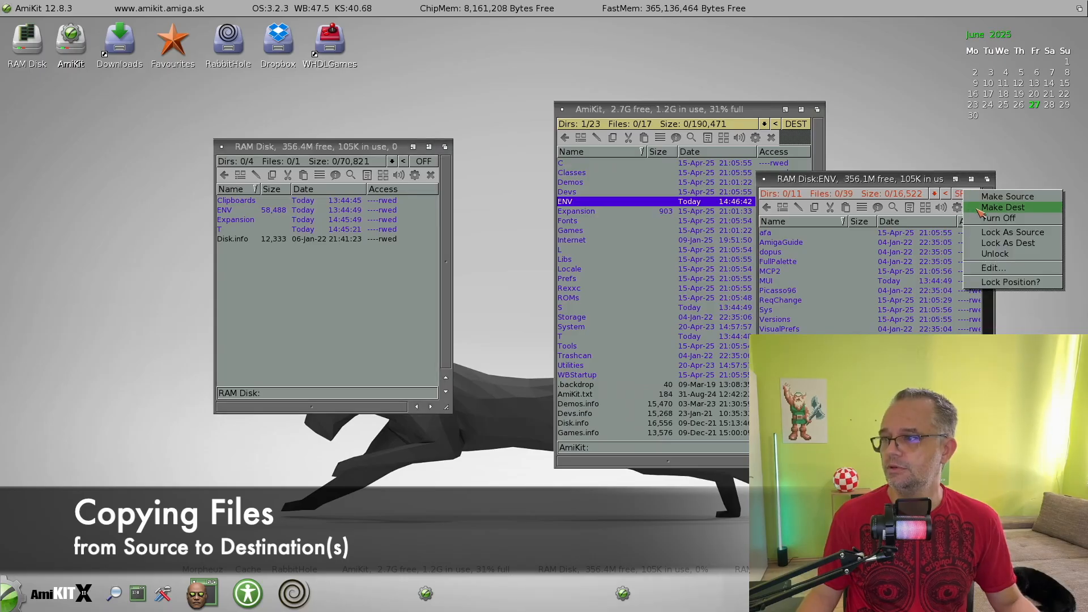
click(1001, 207)
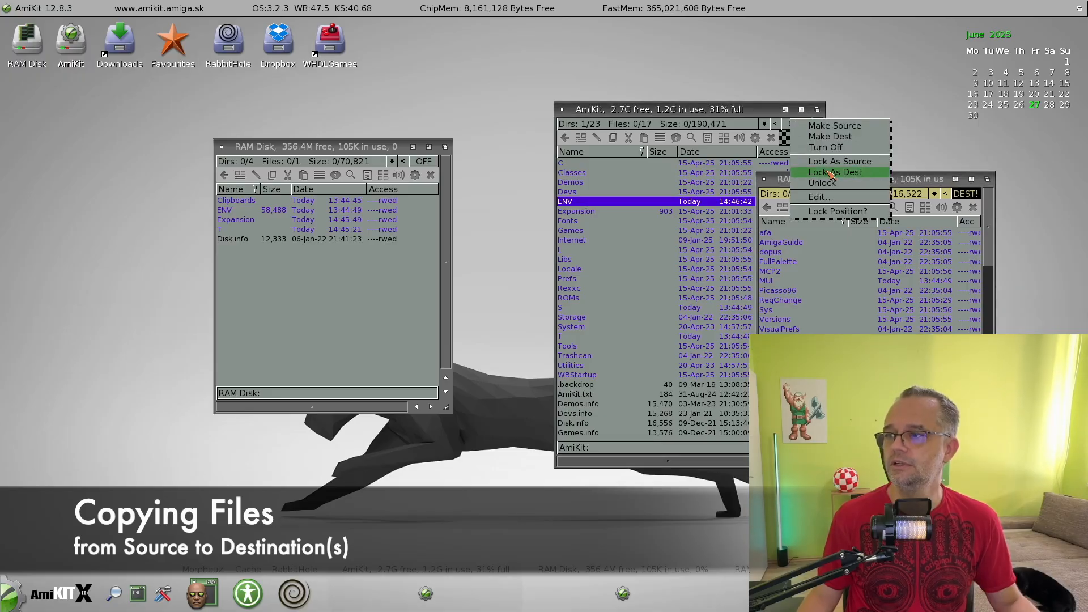
click(834, 172)
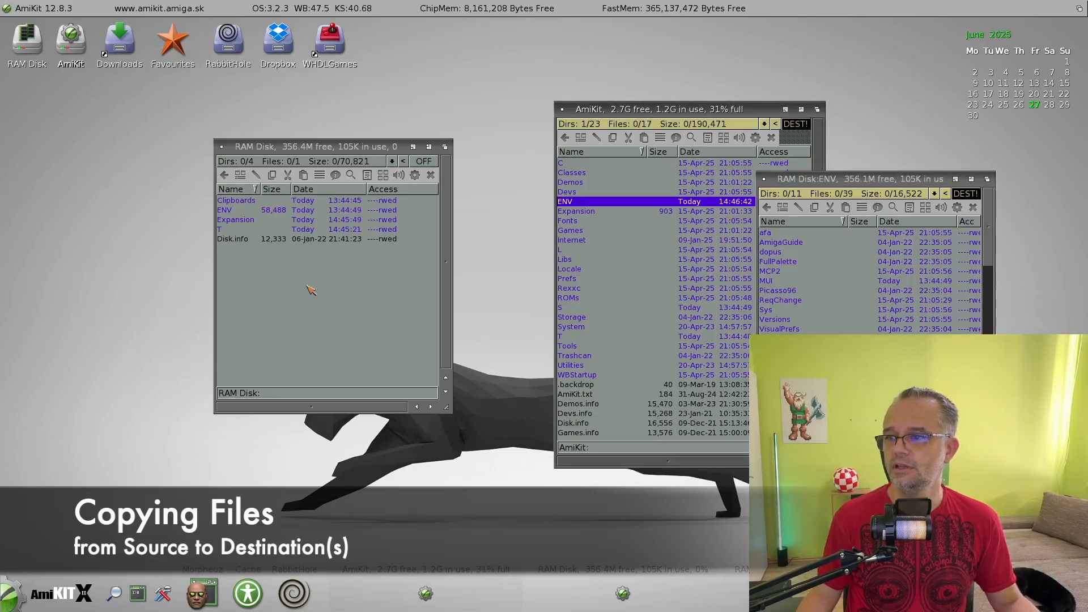
click(236, 201)
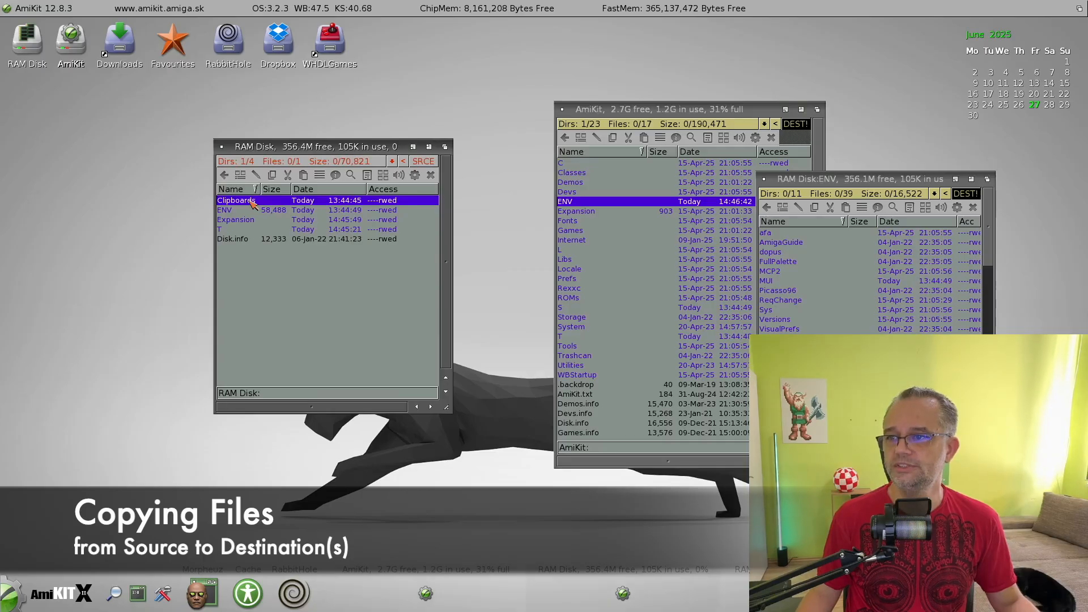
mouse_move(416, 214)
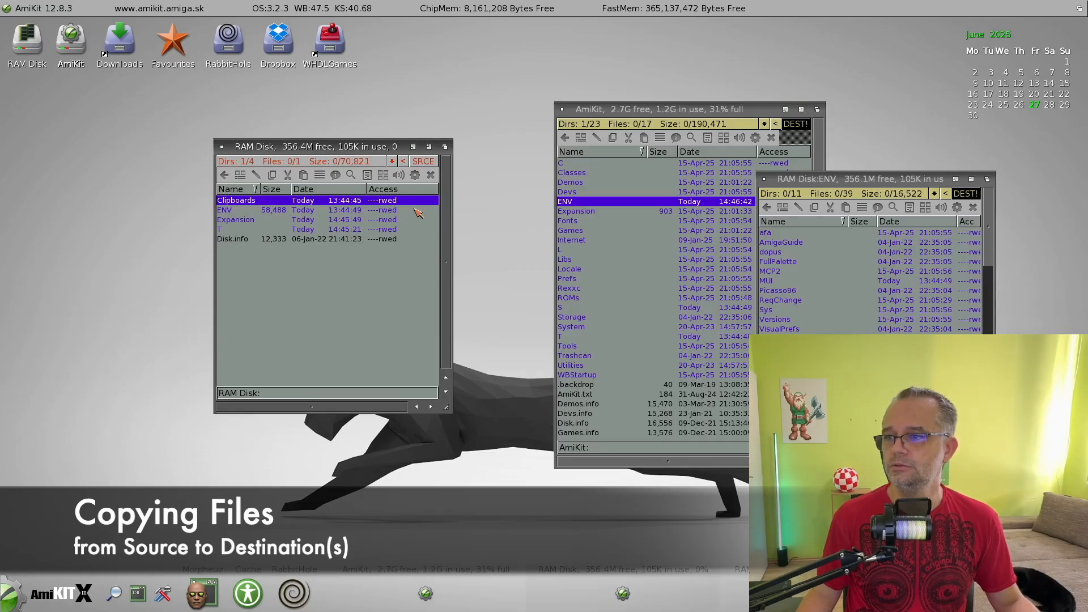
mouse_move(798, 262)
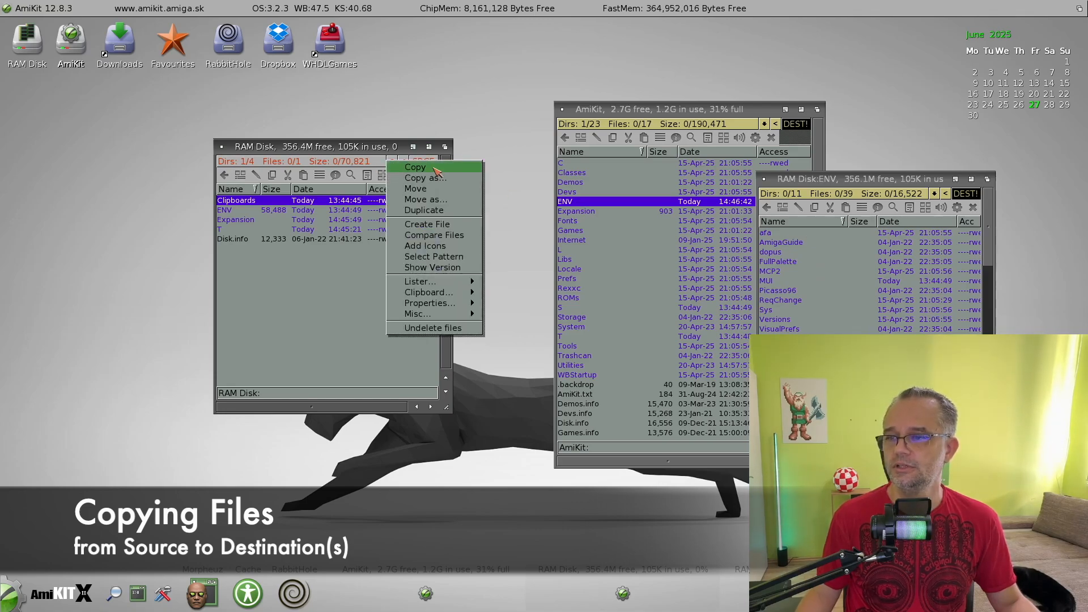
mouse_move(415, 189)
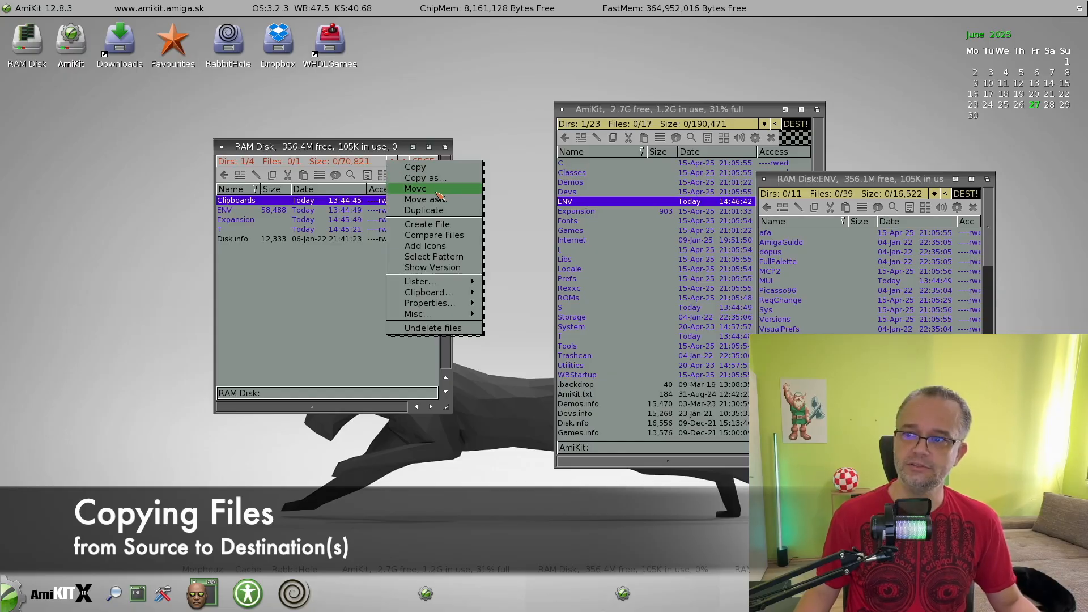
mouse_move(414, 167)
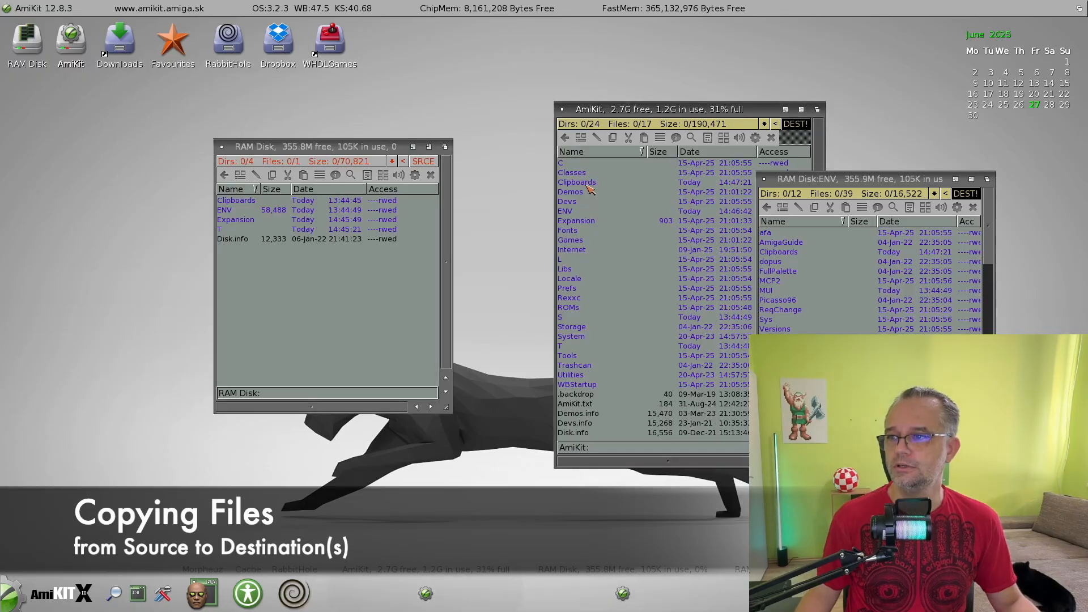
click(577, 182)
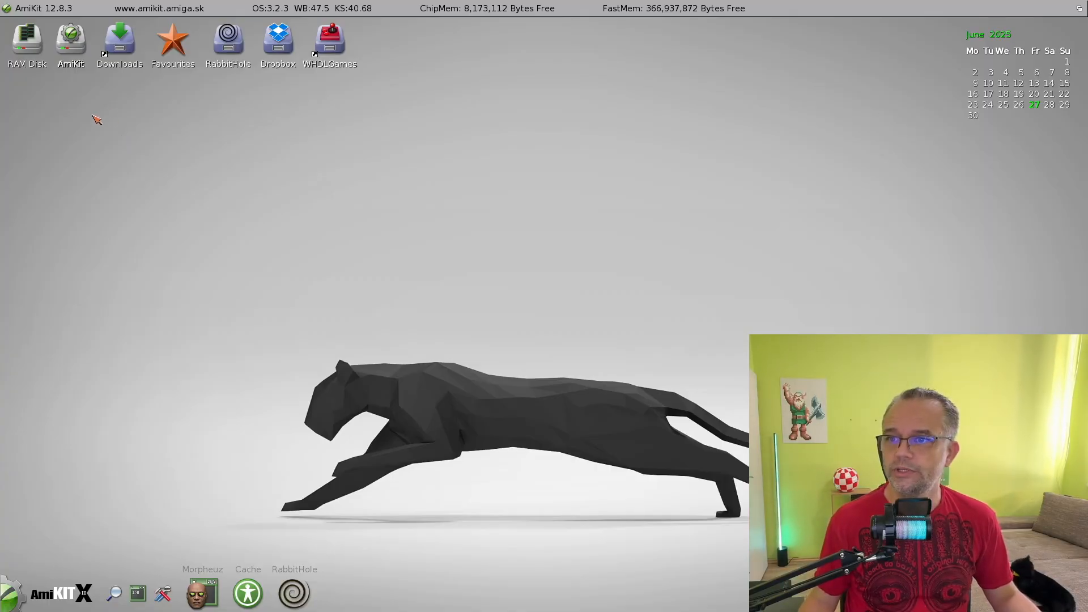
Step: Open the AmiKit drive in a new file window showing its drawers as icons
double_click(71, 39)
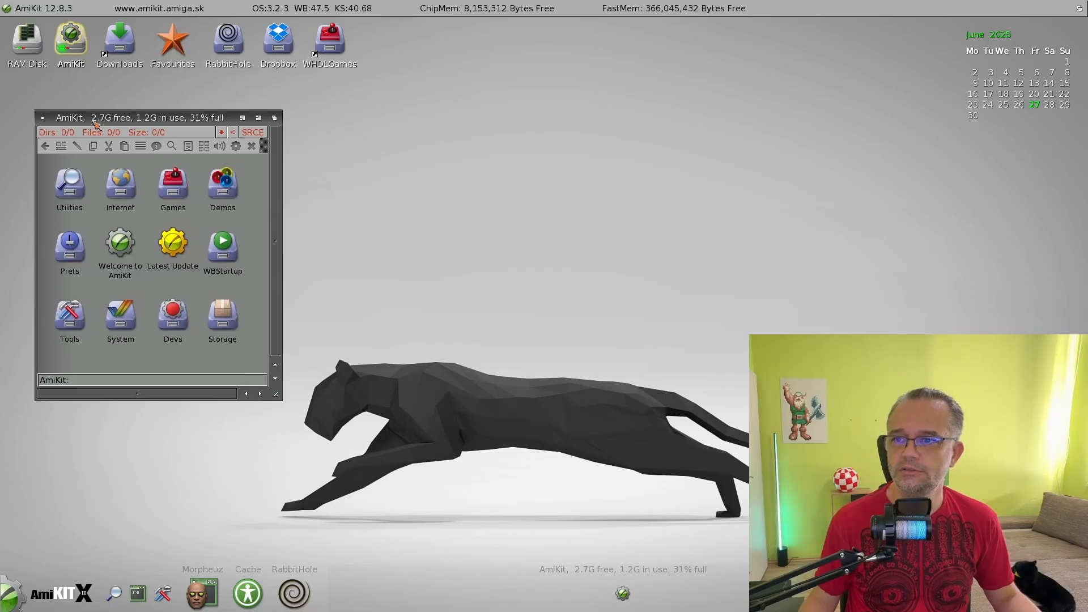
mouse_move(368, 197)
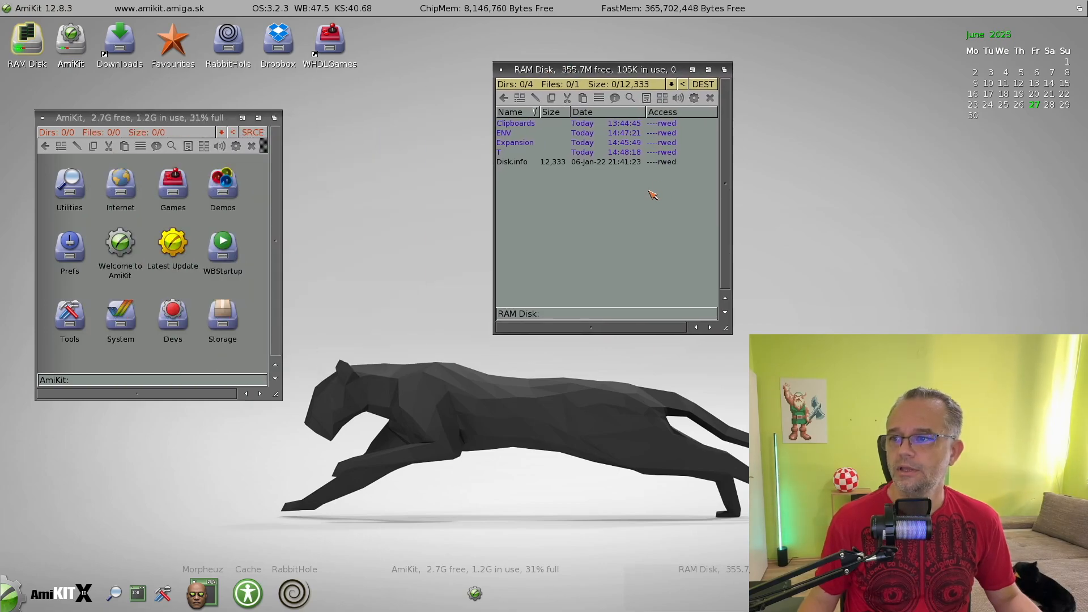
mouse_move(448, 192)
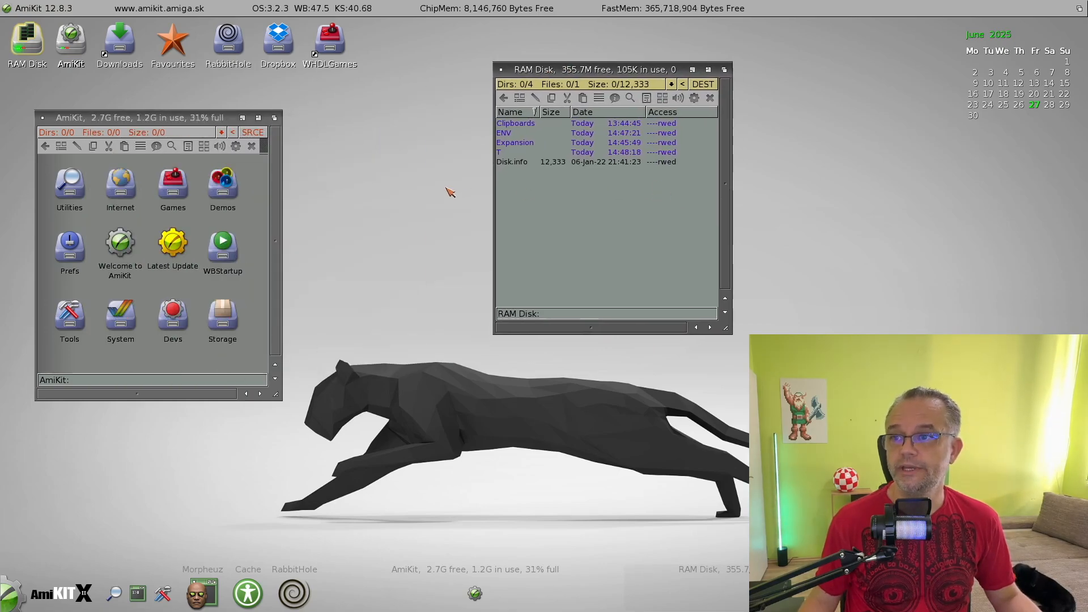
mouse_move(794, 207)
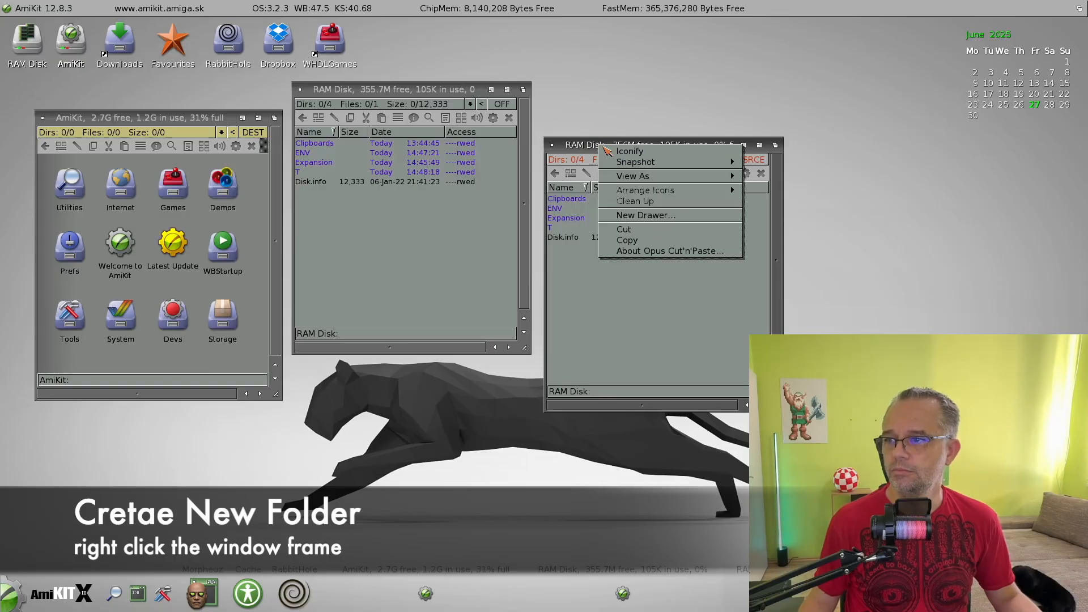
mouse_move(644, 216)
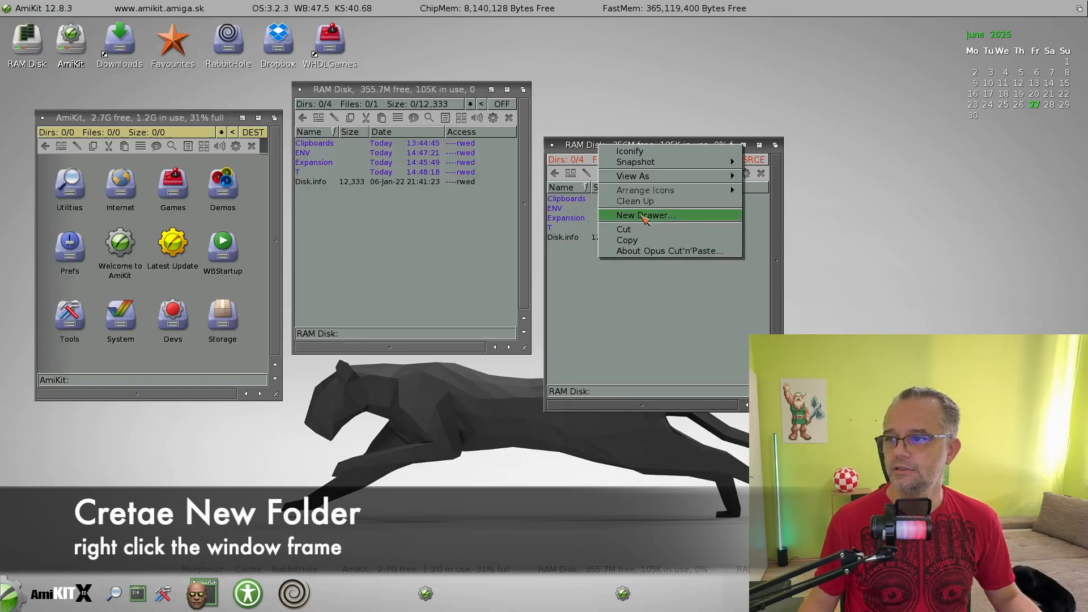
Step: Create NEW FOLDER and NEW FOLDER 2 on RAM Disk, both without icons
click(645, 214)
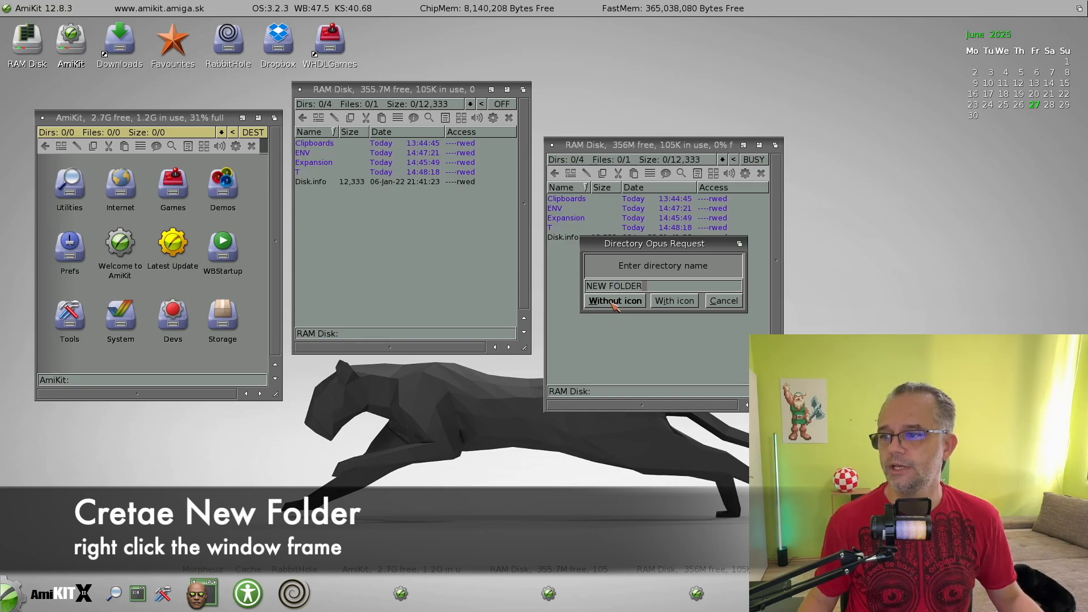
mouse_move(631, 309)
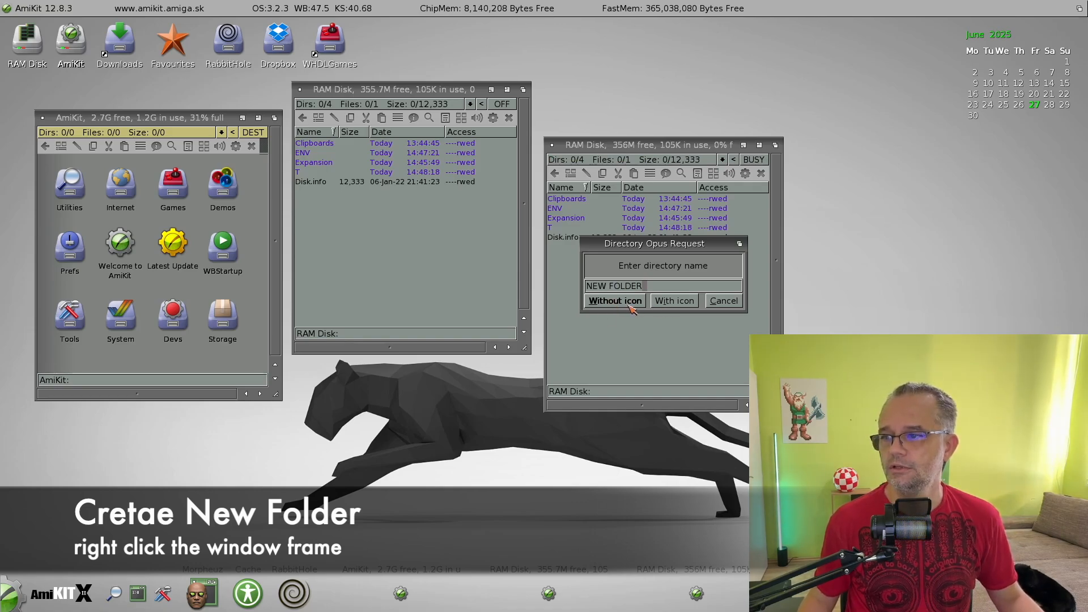
click(613, 300)
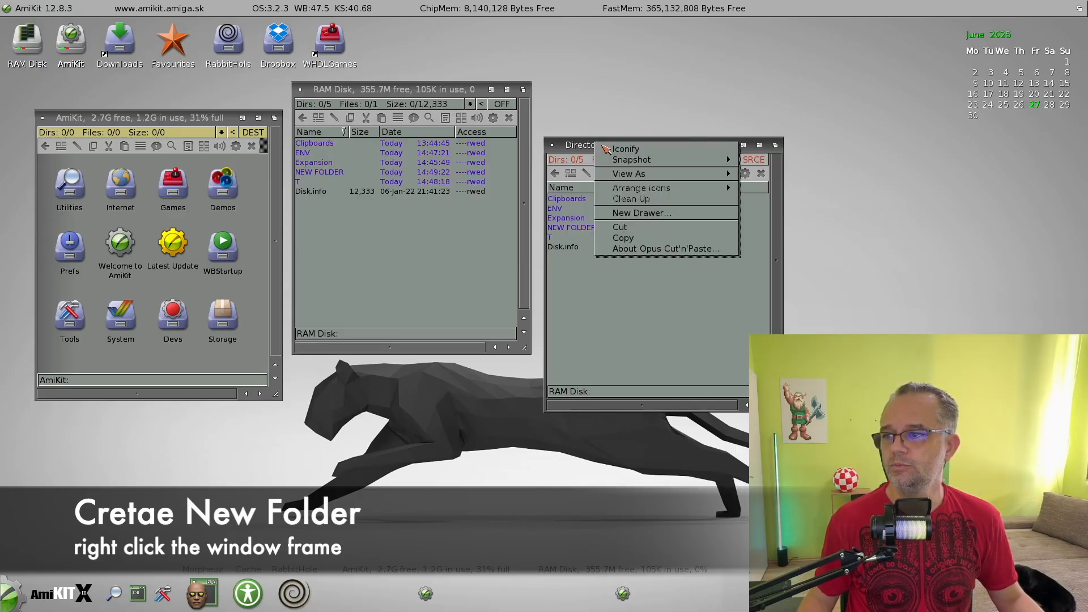
click(641, 213)
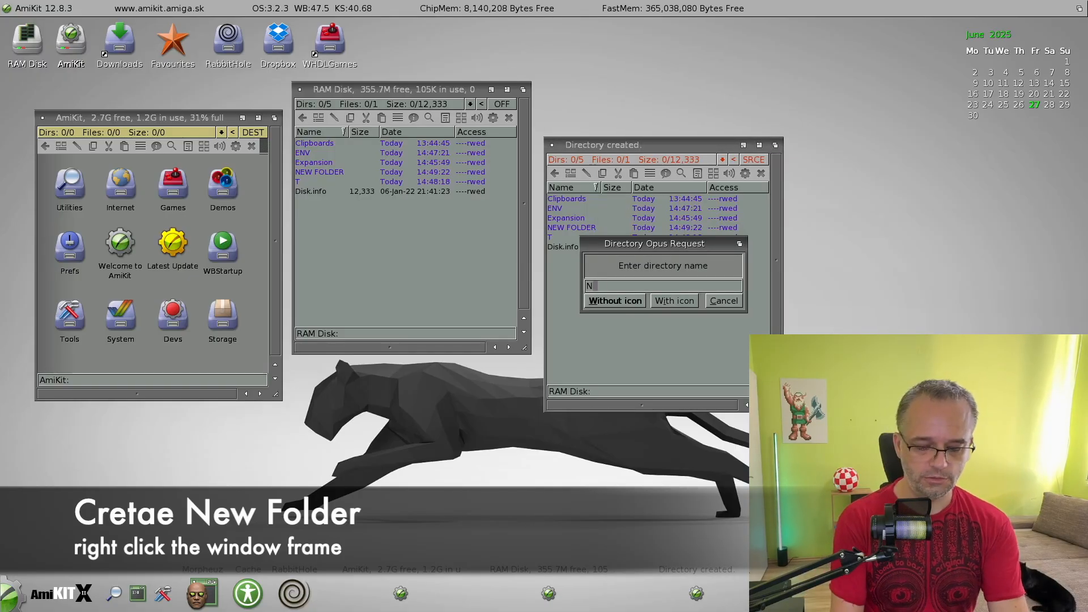
text(NEW FOLDER 2)
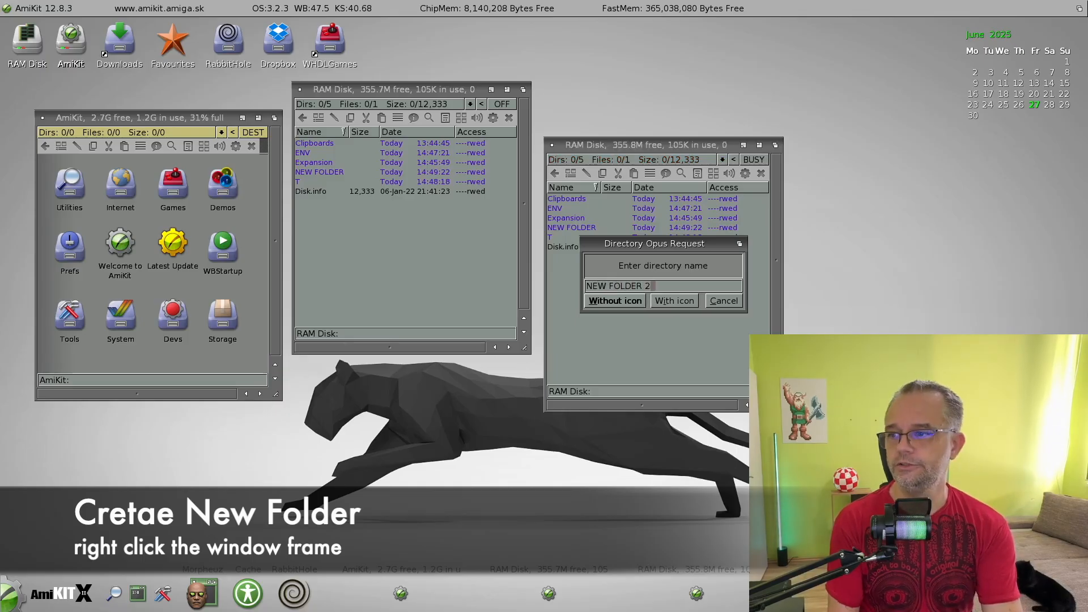
click(613, 300)
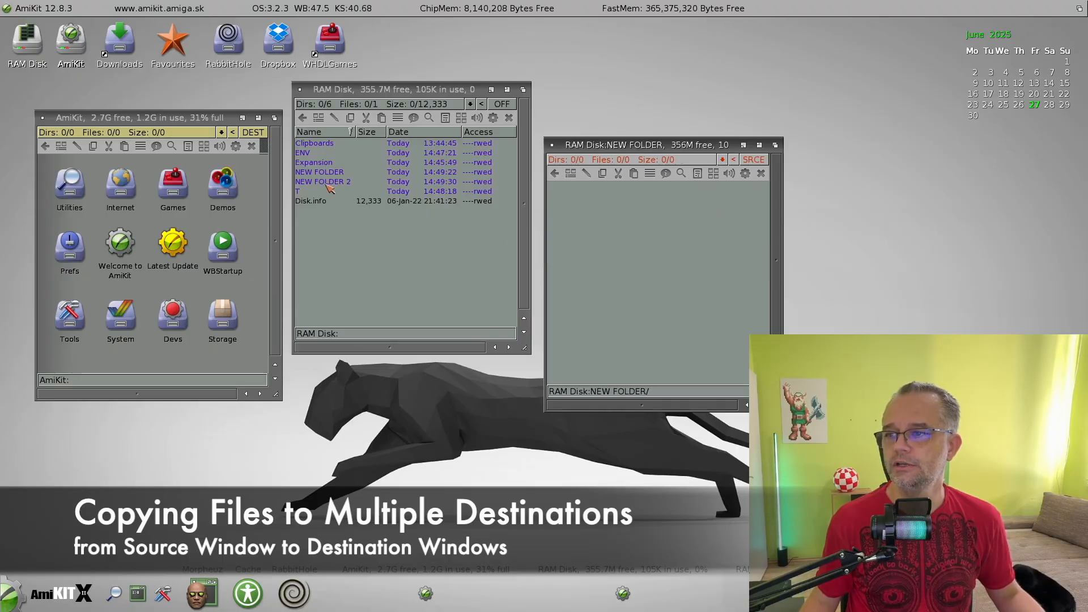
mouse_move(337, 186)
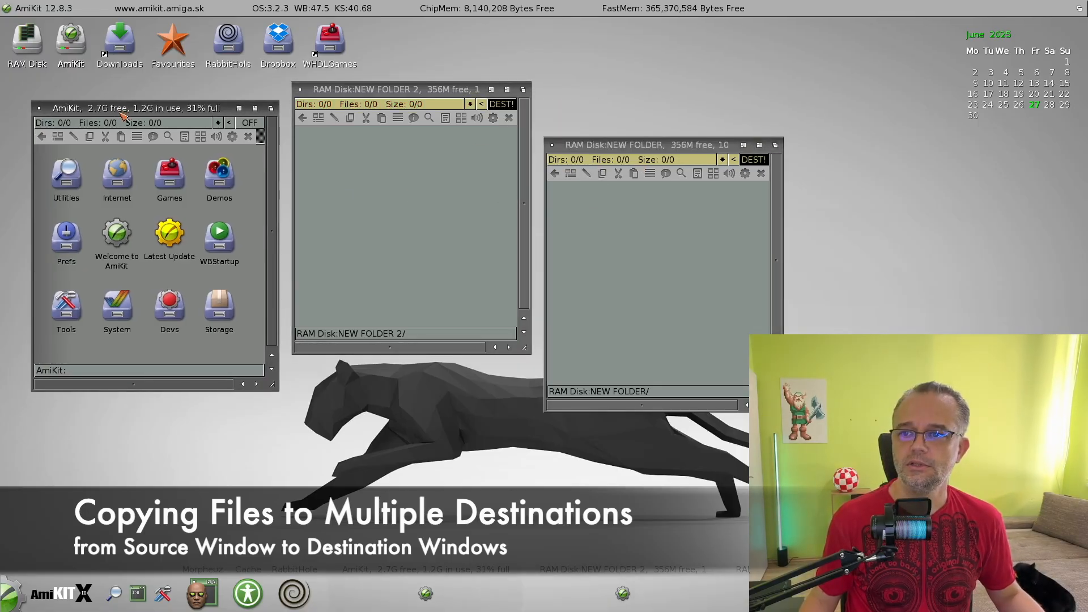
mouse_move(89, 189)
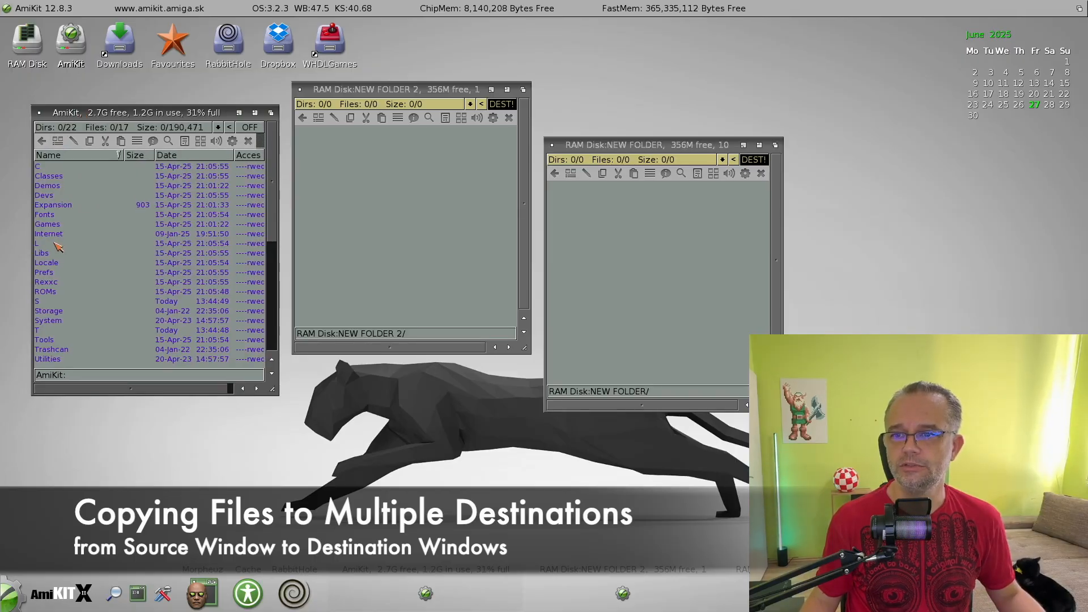
Step: Select the L drawer on AmiKit and copy it into NEW FOLDER and NEW FOLDER 2 at once
click(83, 243)
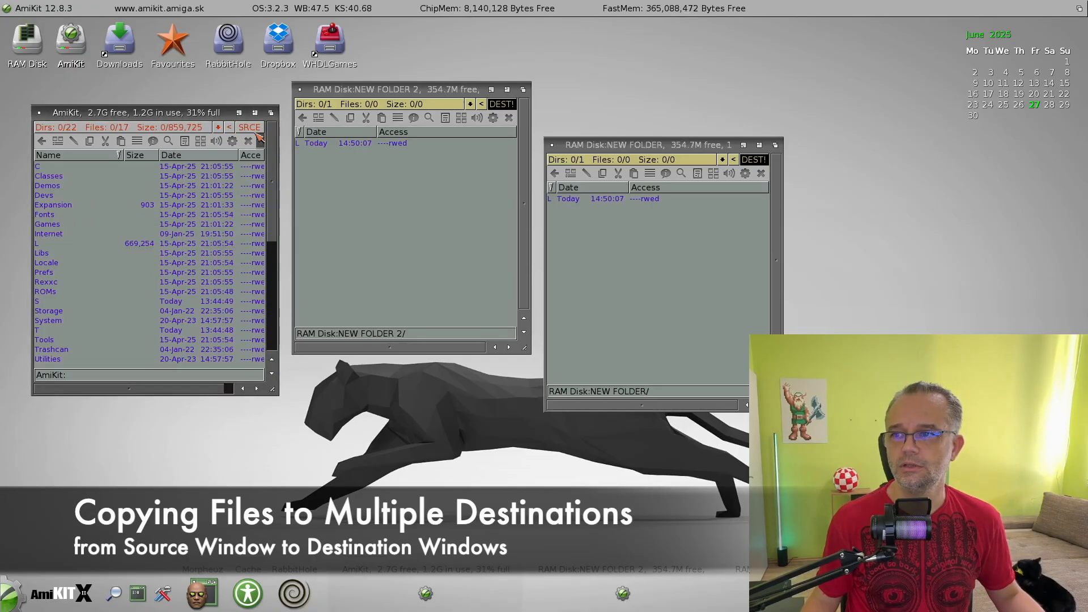
click(406, 143)
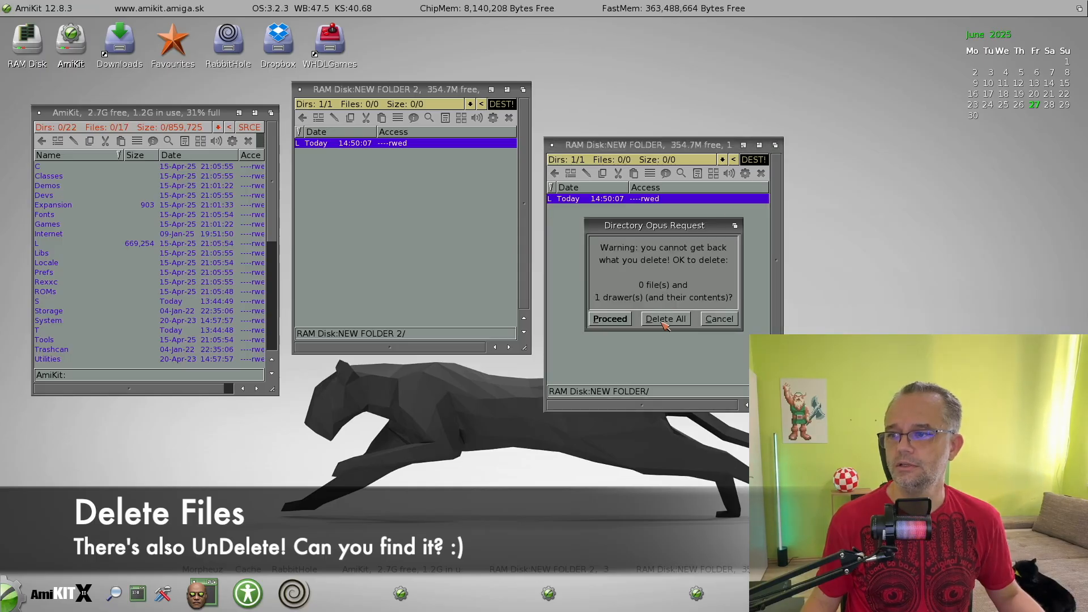
Step: Confirm Delete All for the L drawer and Unprotect All so its protected files are removed
click(665, 318)
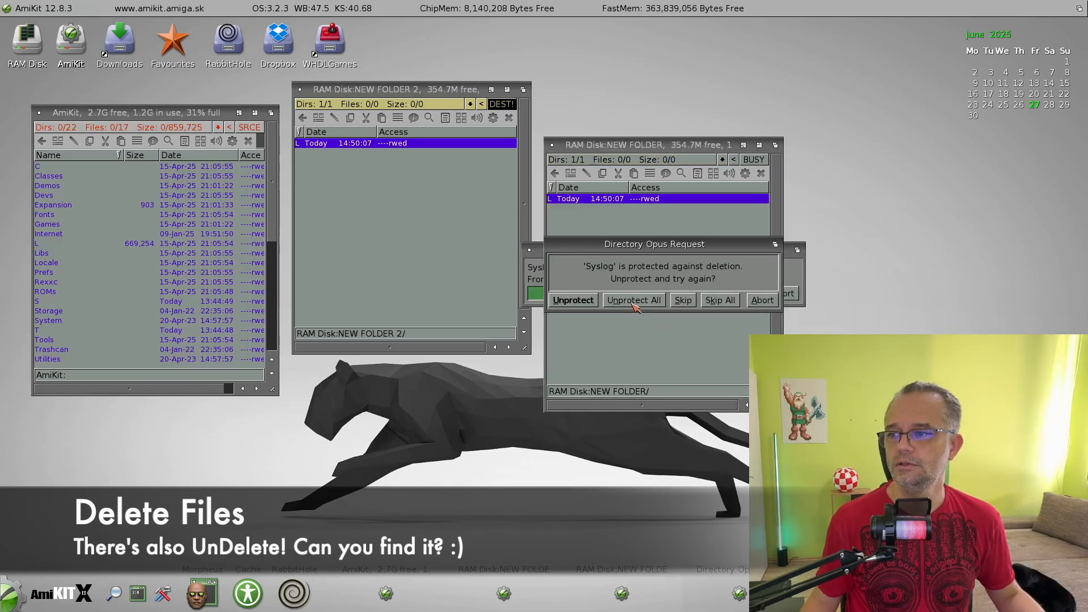
click(632, 299)
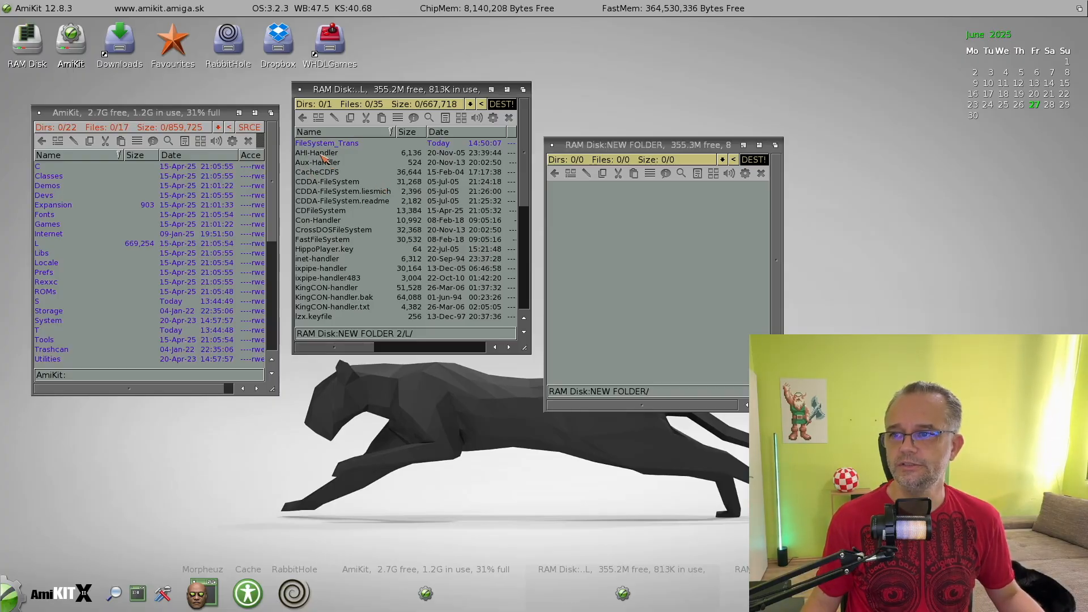
Step: Show the Version info for FastFileSystem in NEW FOLDER 2's L drawer, reporting 47.4
right_click(327, 143)
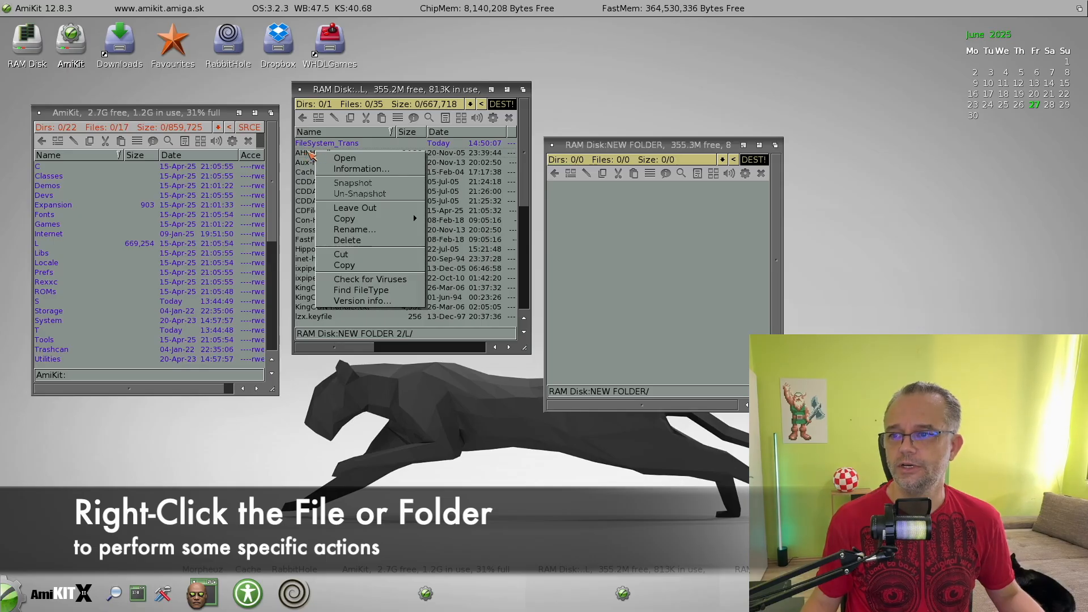
mouse_move(356, 206)
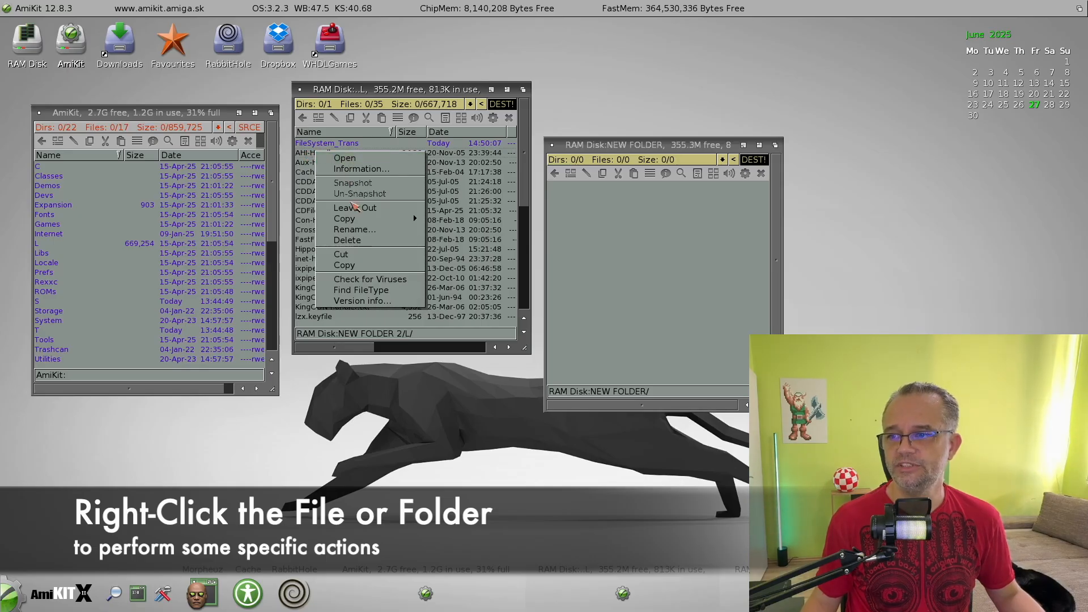
mouse_move(341, 254)
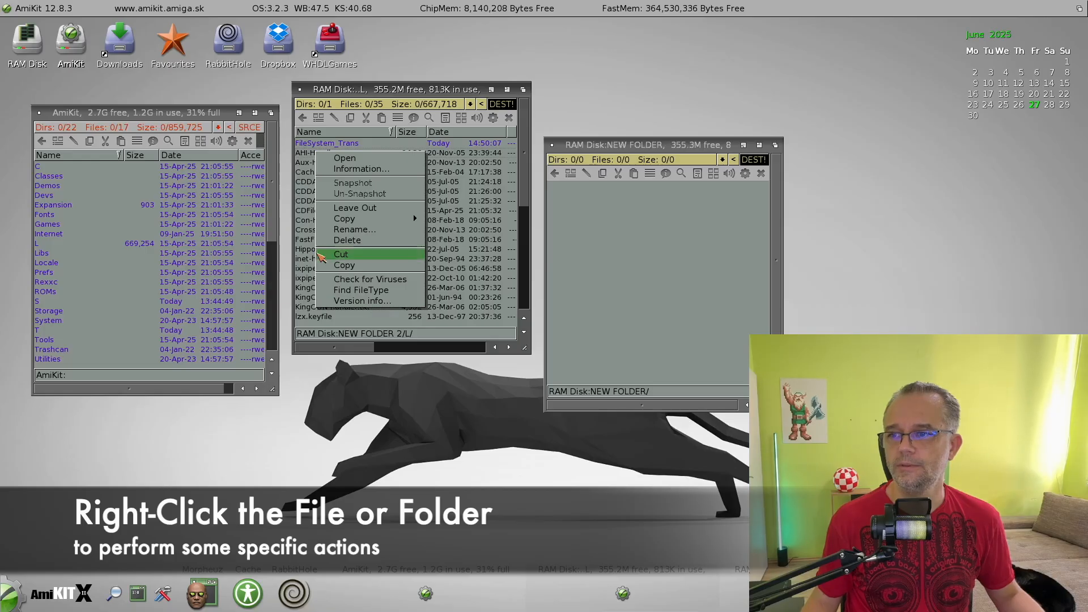
mouse_move(347, 240)
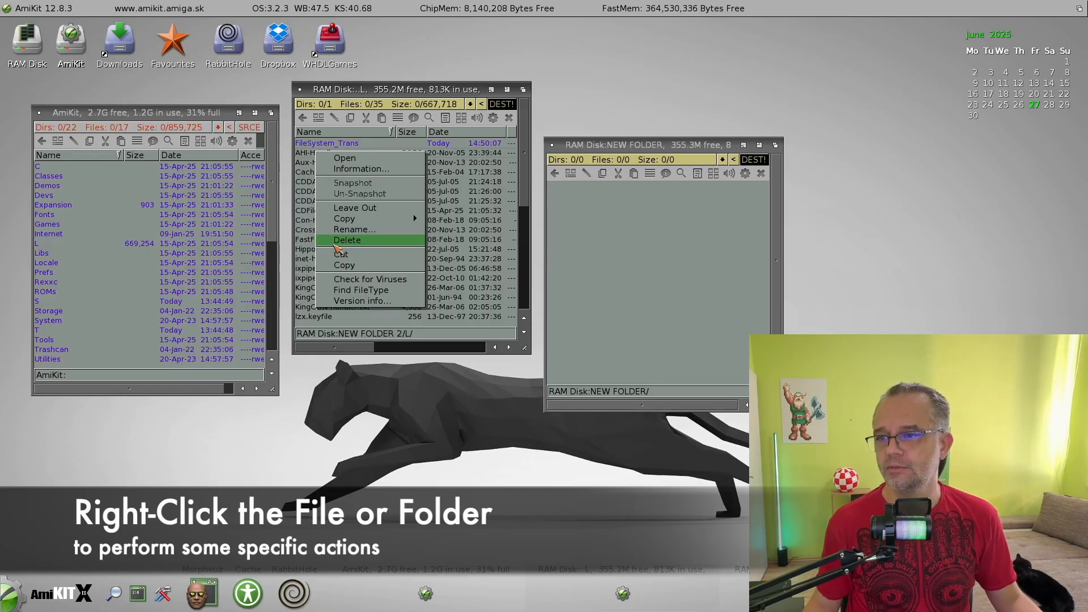
mouse_move(312, 229)
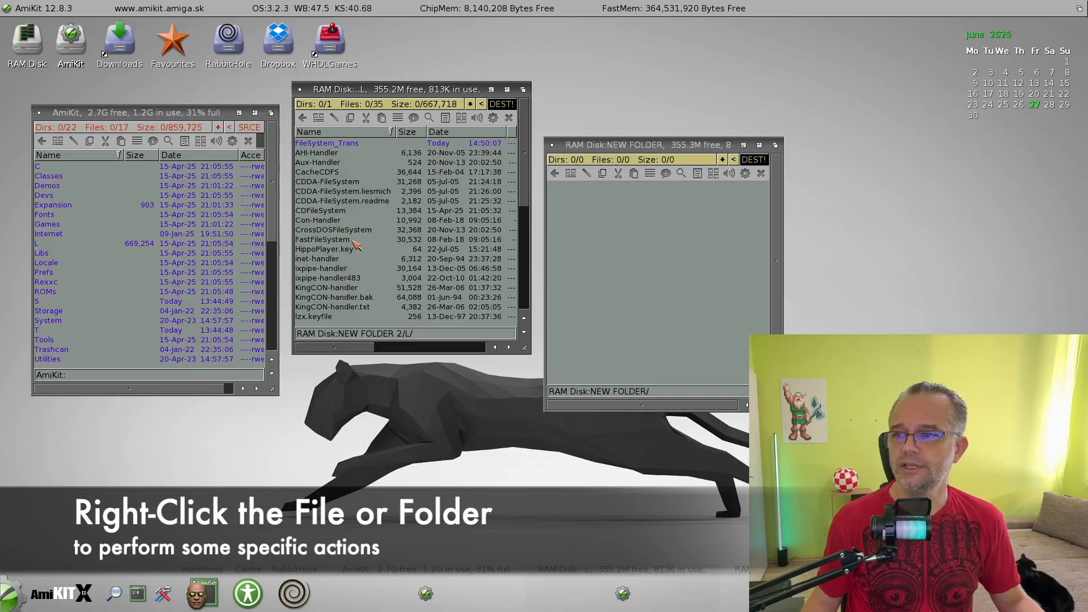
click(321, 239)
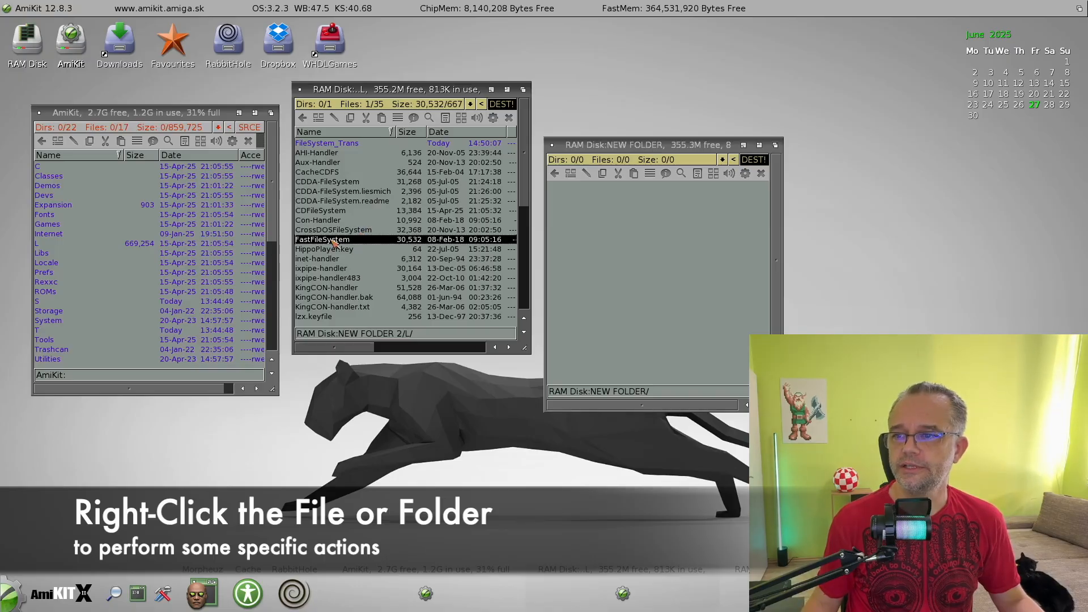
right_click(333, 239)
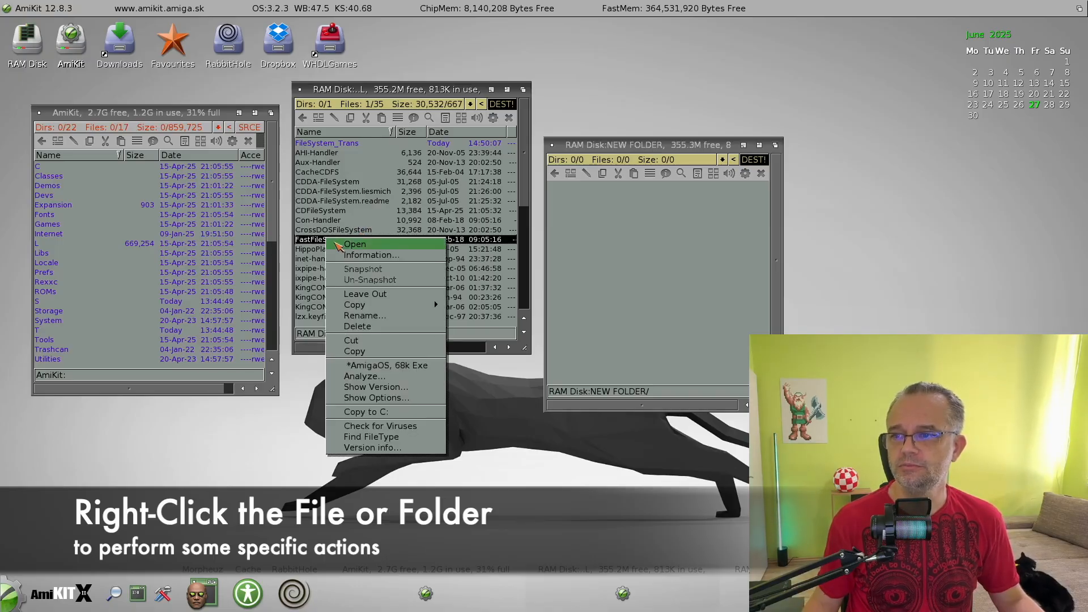
mouse_move(398, 426)
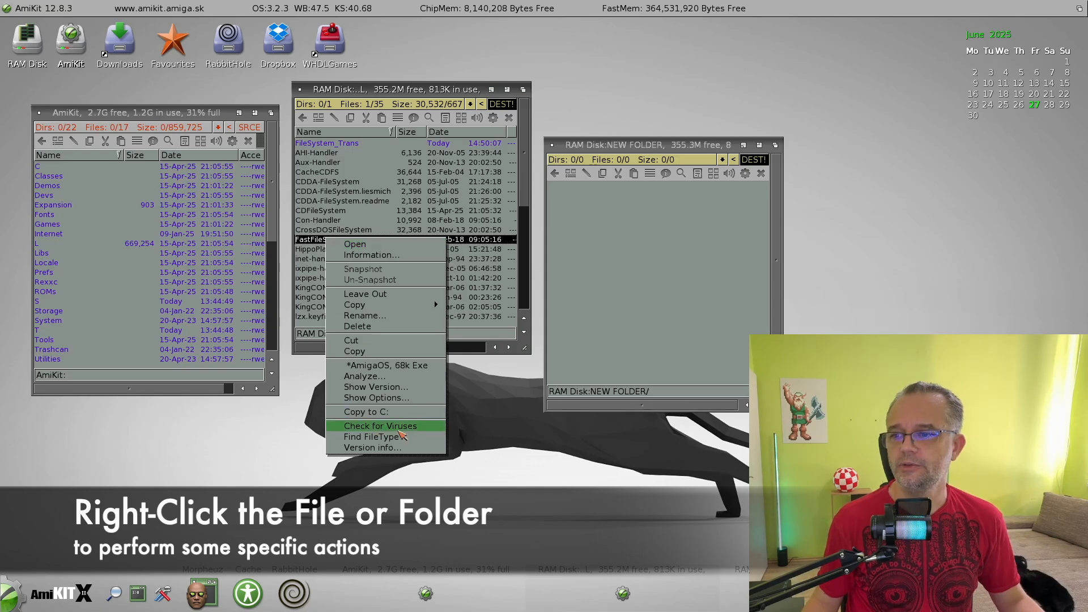
mouse_move(373, 448)
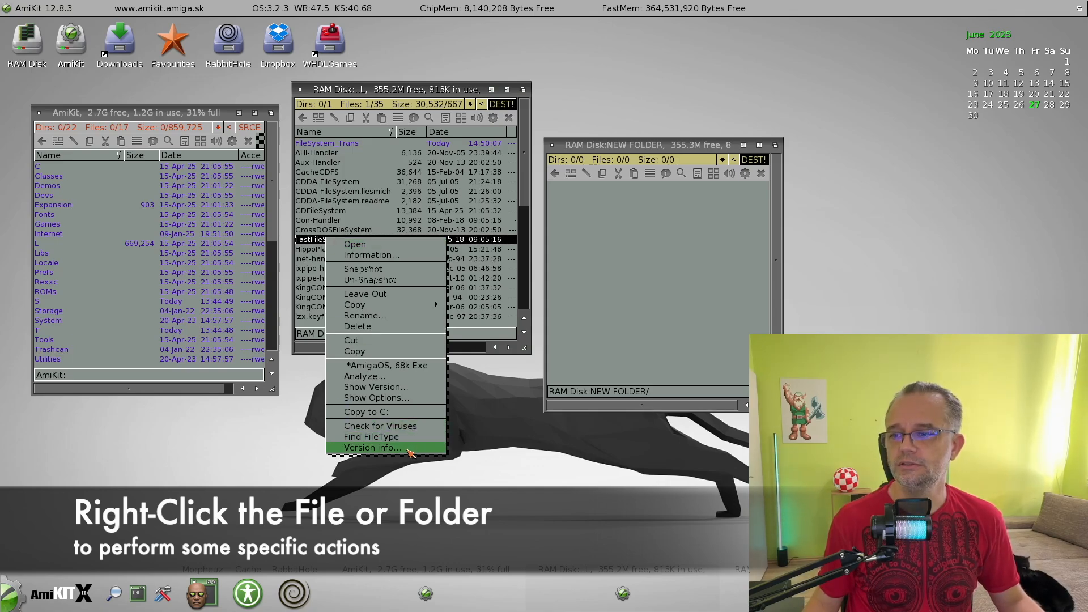
click(372, 447)
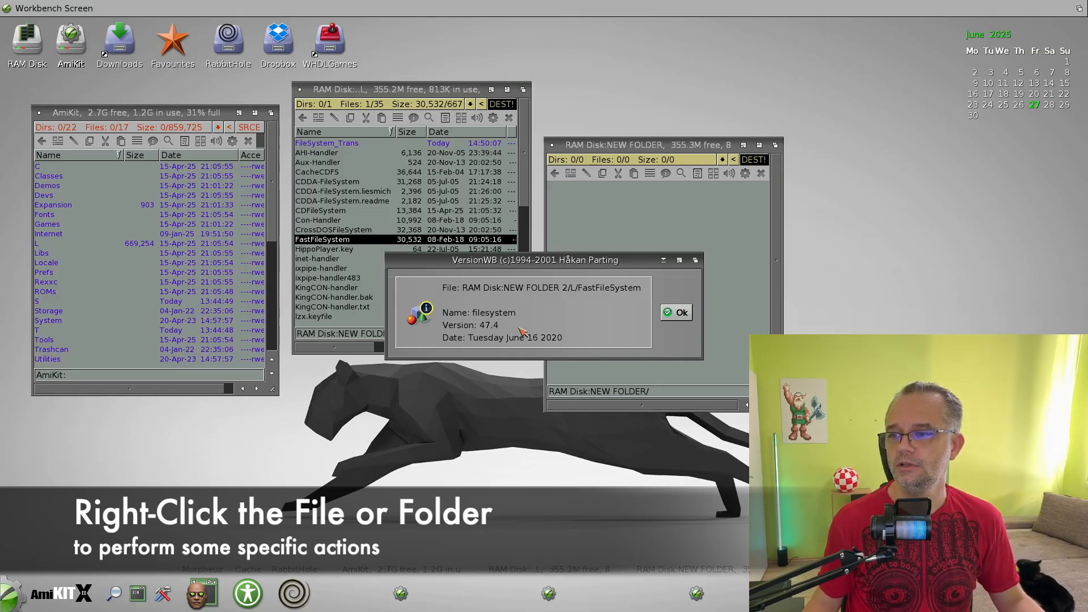
click(676, 312)
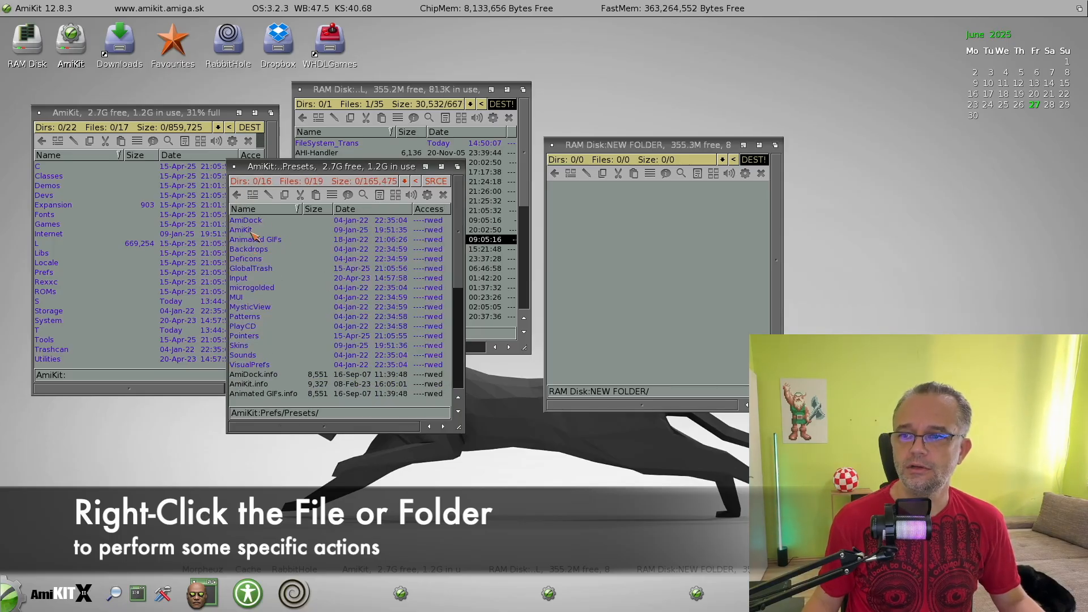
mouse_move(258, 325)
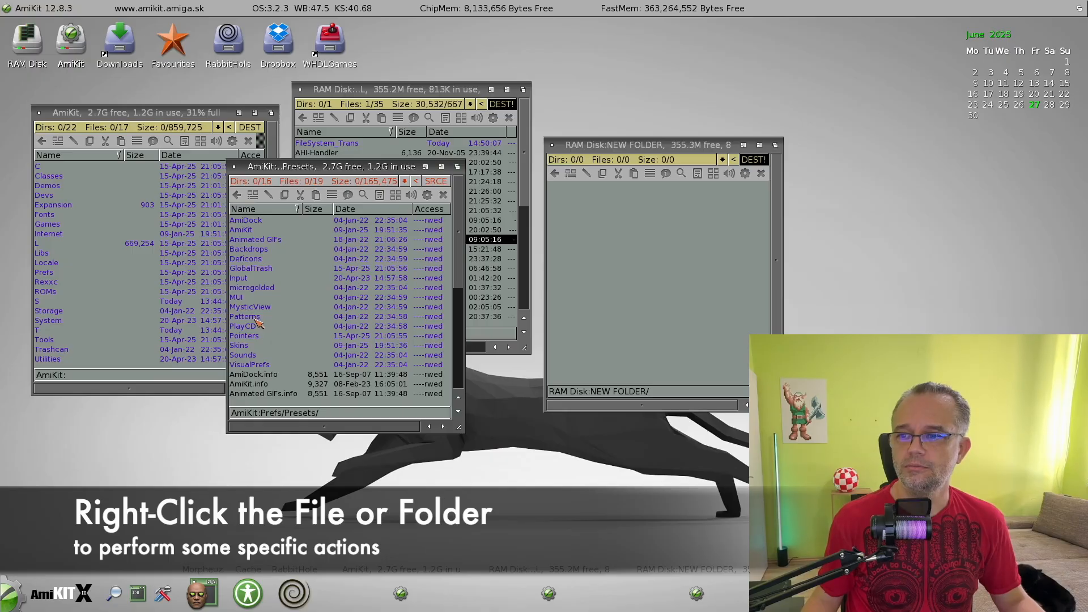
Step: Navigate into Backdrops and then the 1920x1080 wallpaper folder
double_click(248, 249)
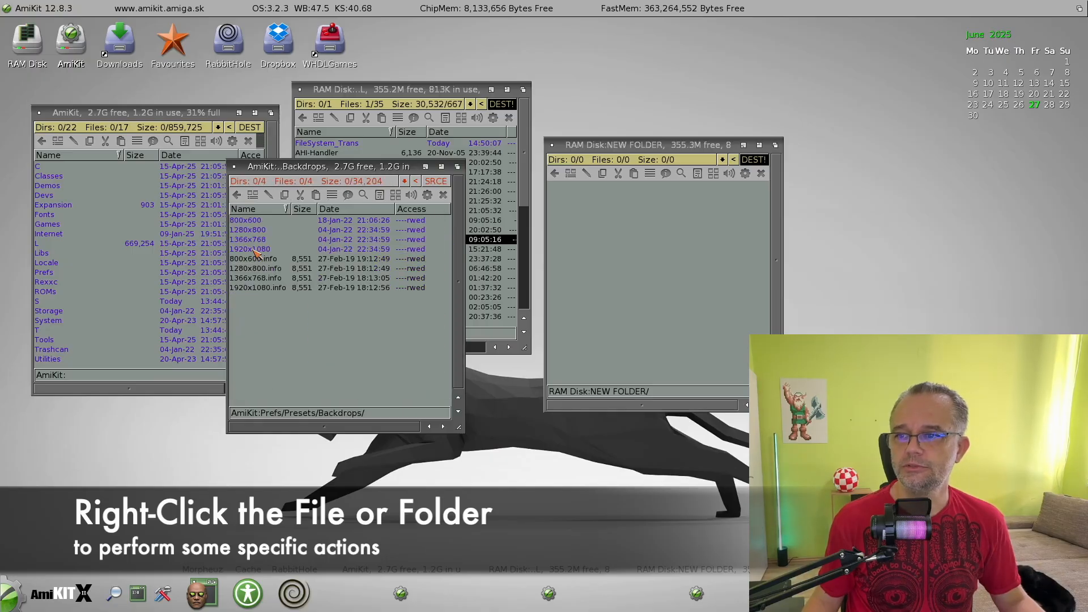
double_click(250, 248)
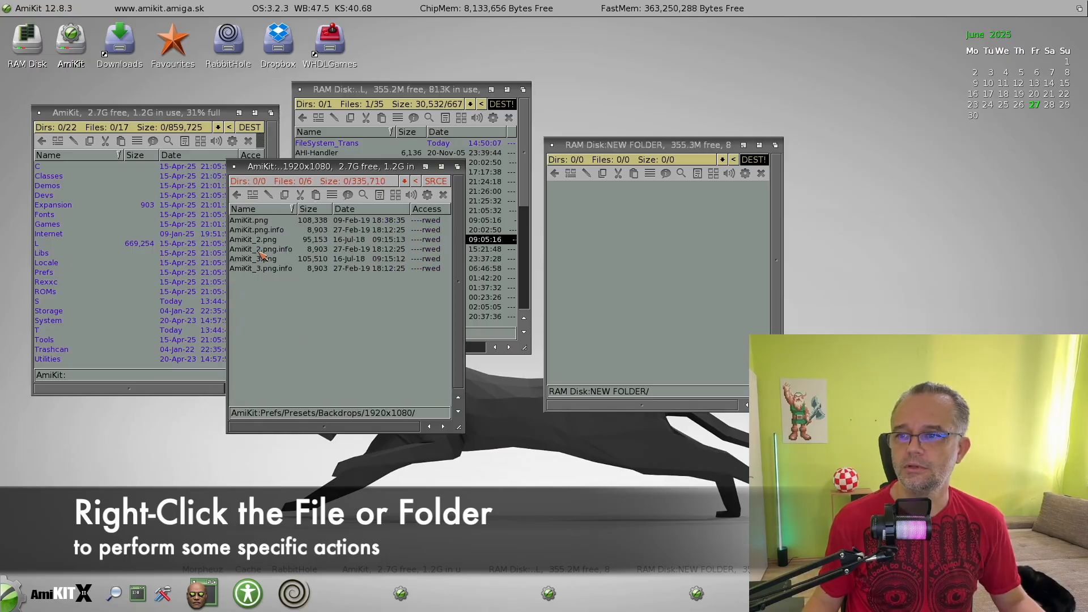
mouse_move(266, 220)
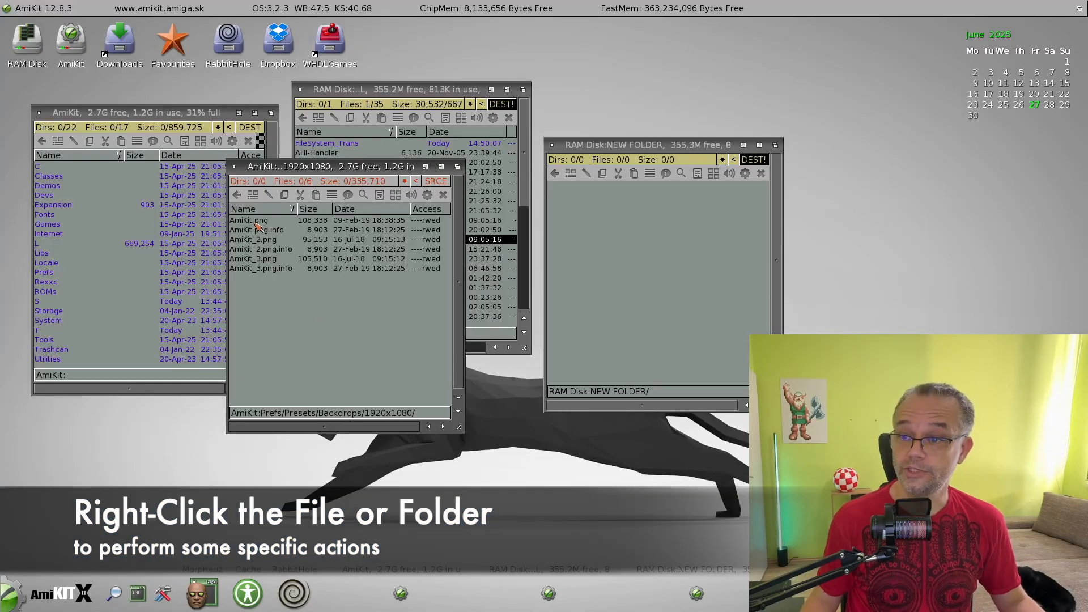
Step: Bring up the context menu for AmiKit.png and dismiss it without choosing an action
right_click(257, 220)
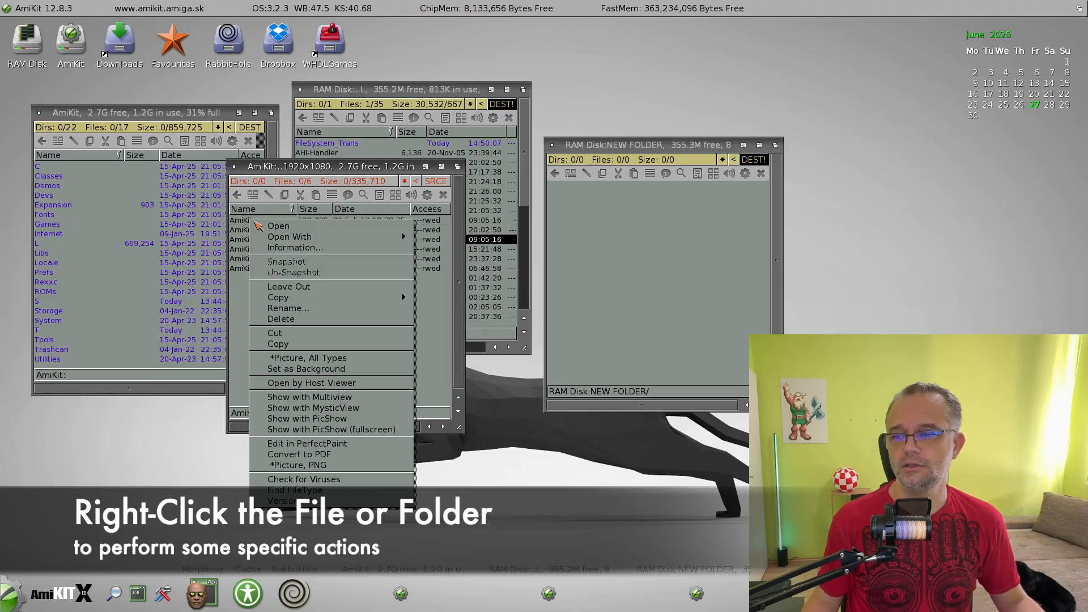
mouse_move(331, 396)
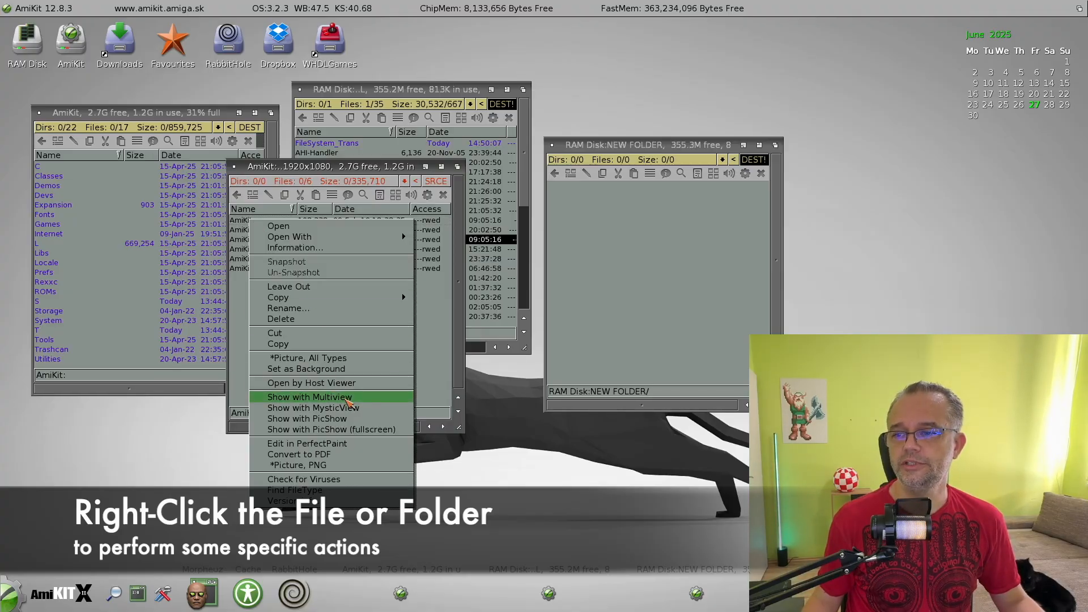
mouse_move(330, 418)
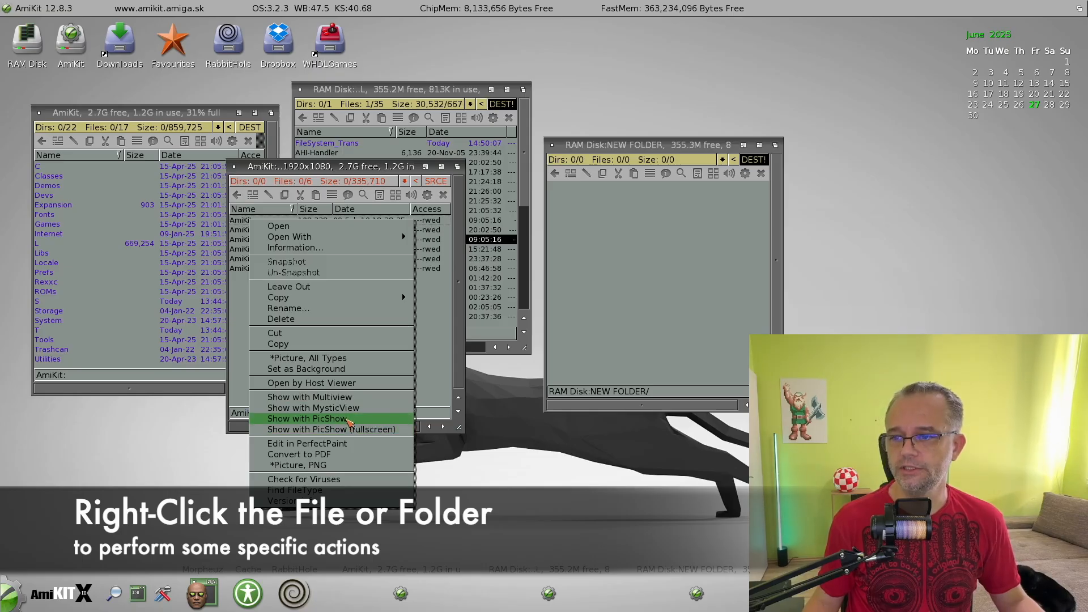
click(332, 429)
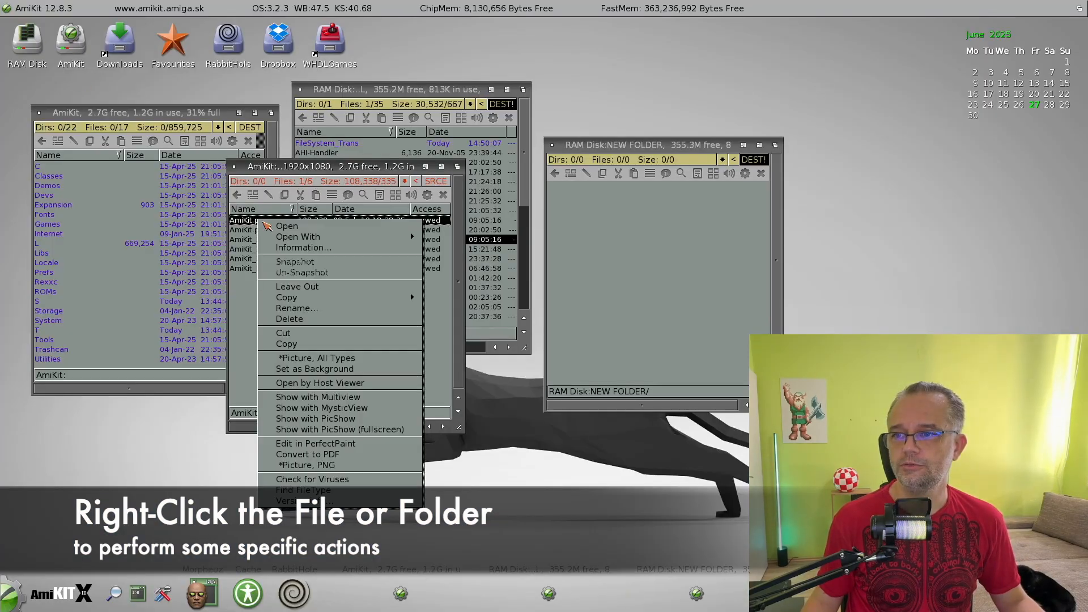
click(322, 408)
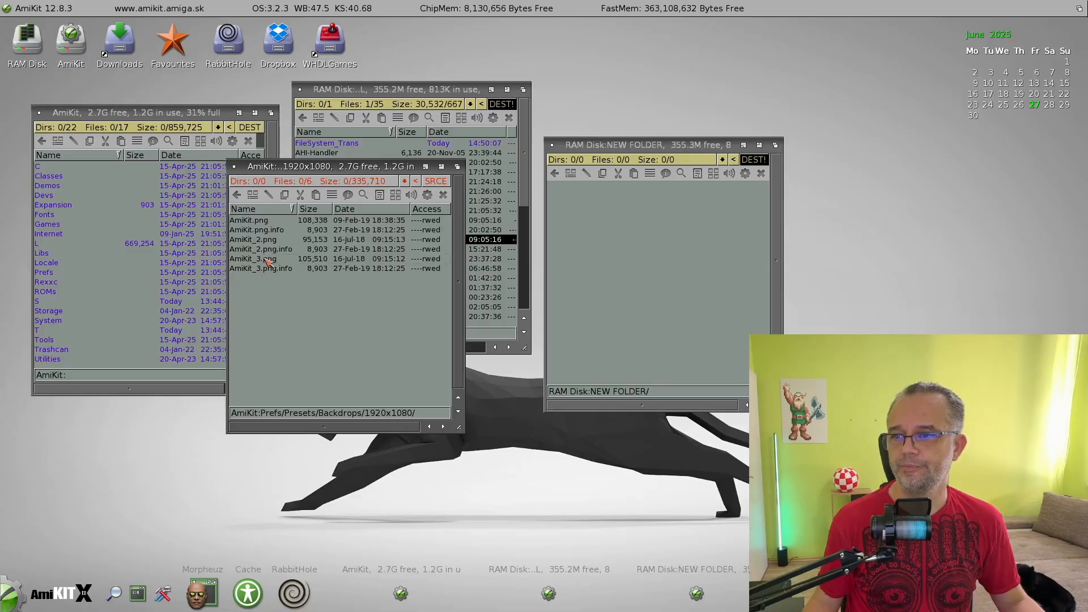
Step: Set AmiKit_3.png as the desktop background and acknowledge the New Background notice
right_click(260, 259)
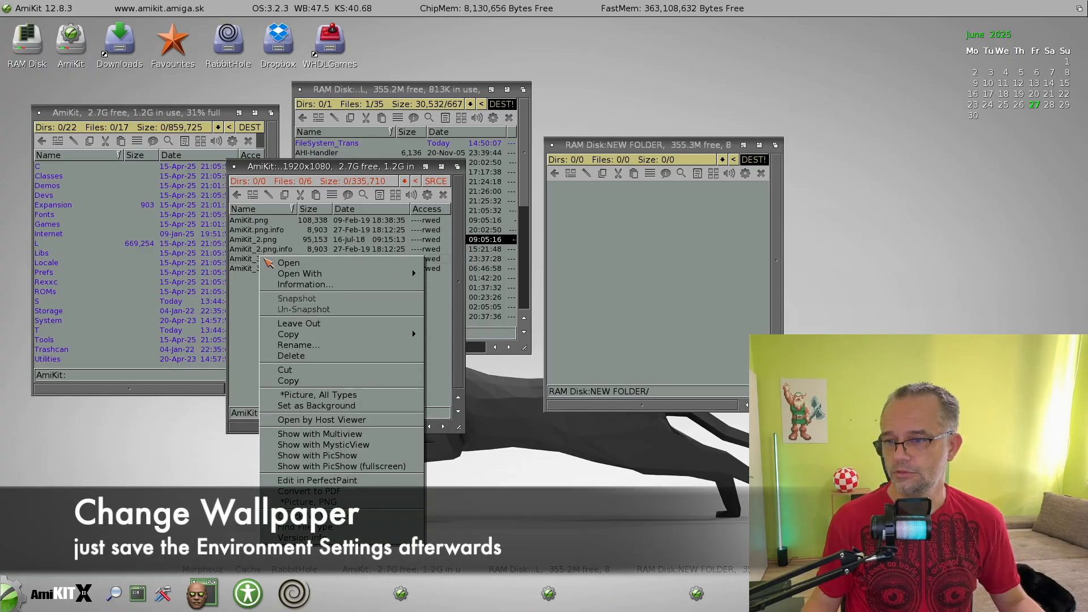
mouse_move(229, 344)
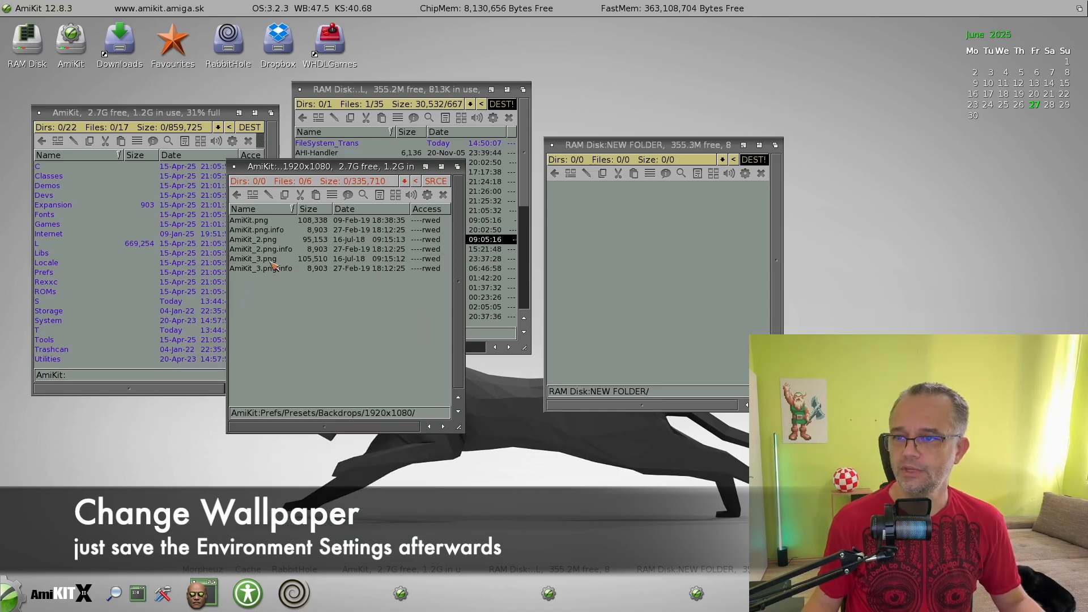
click(251, 259)
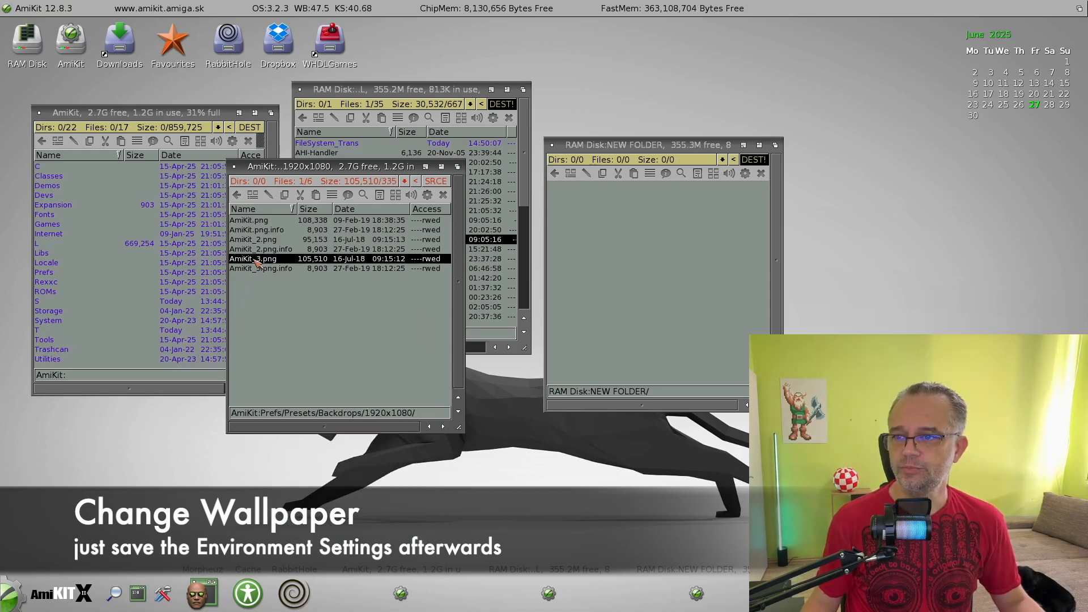
right_click(252, 258)
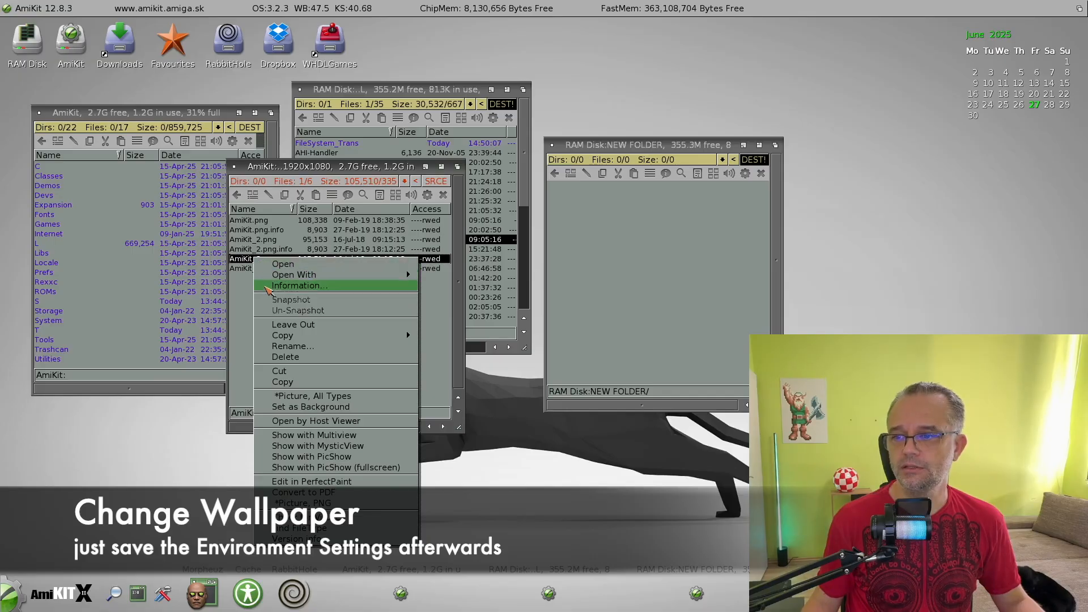
mouse_move(311, 457)
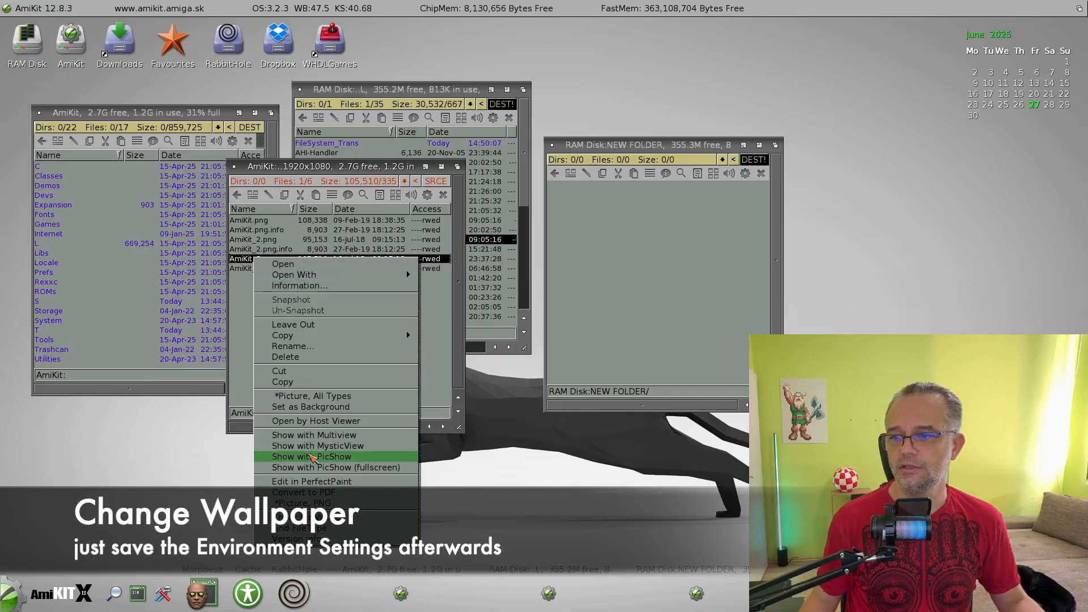
mouse_move(312, 482)
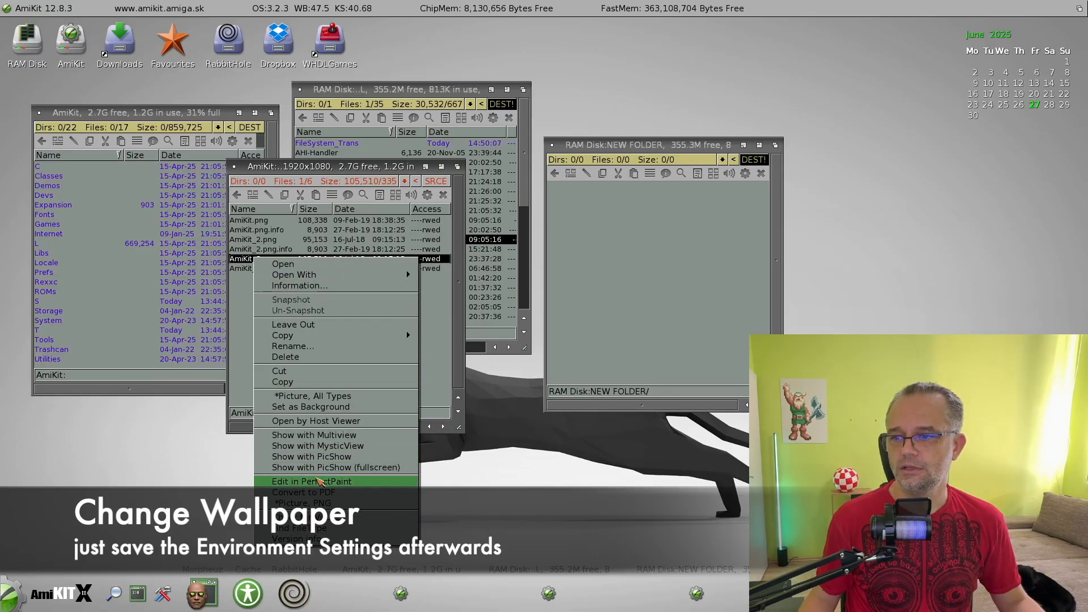
mouse_move(311, 415)
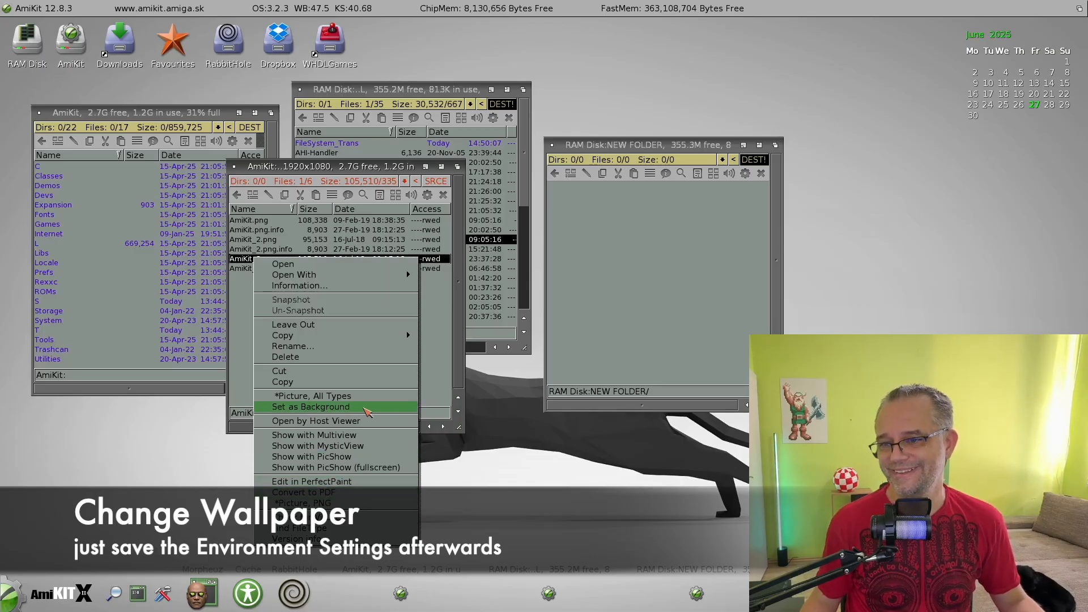
click(310, 407)
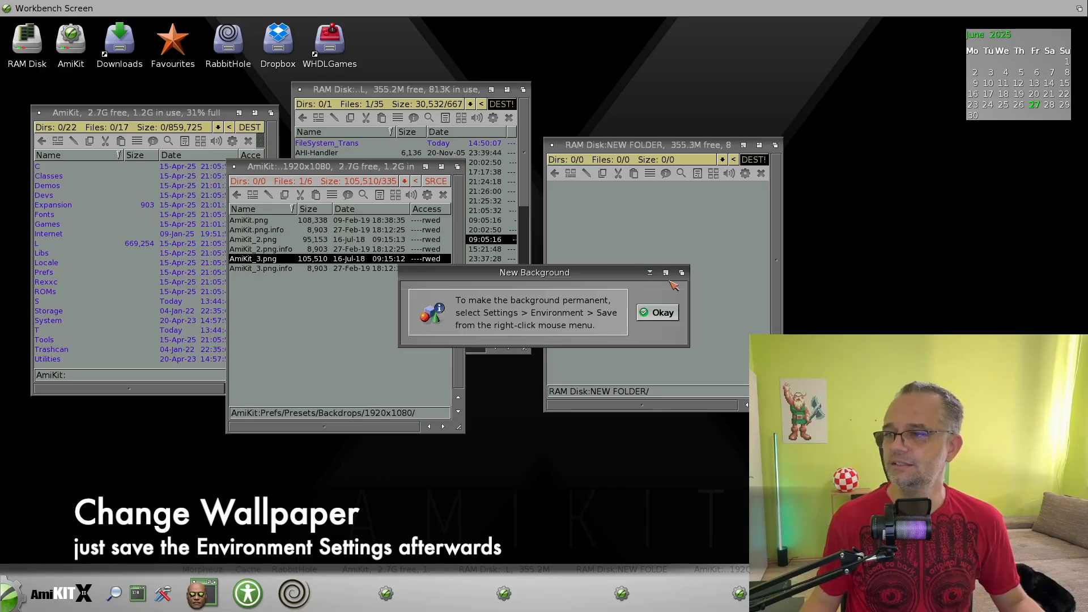
click(656, 312)
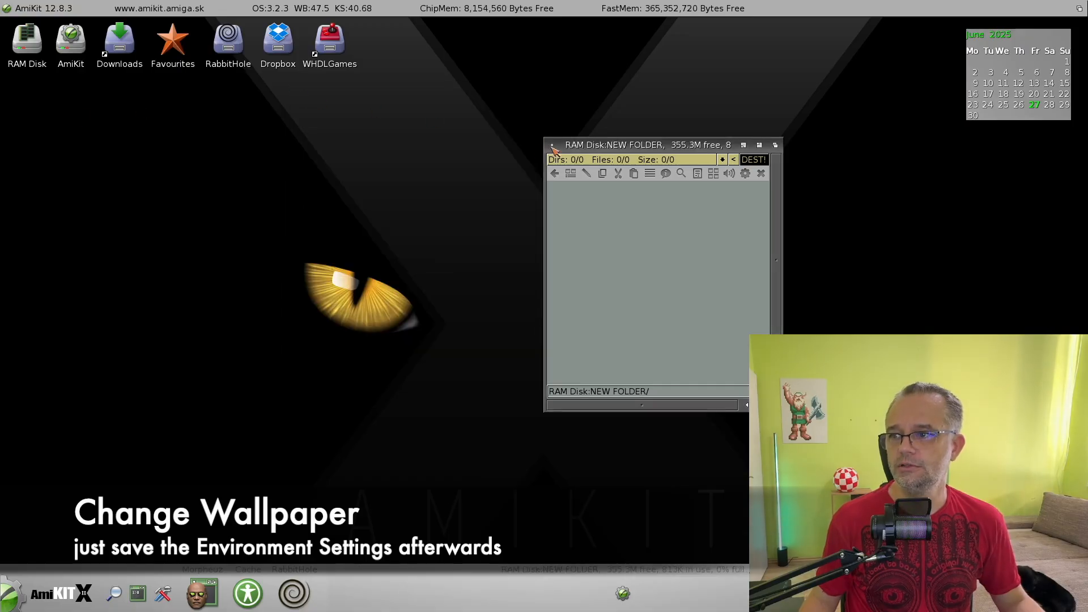
Step: Close the last lister and save the Environment settings to make the wallpaper permanent
click(270, 7)
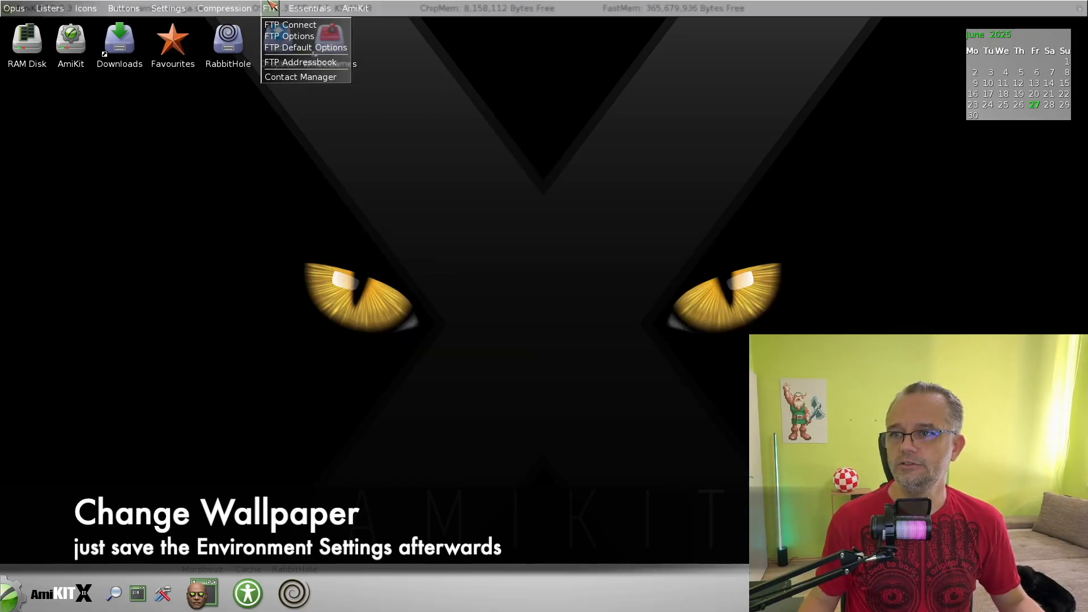
click(168, 7)
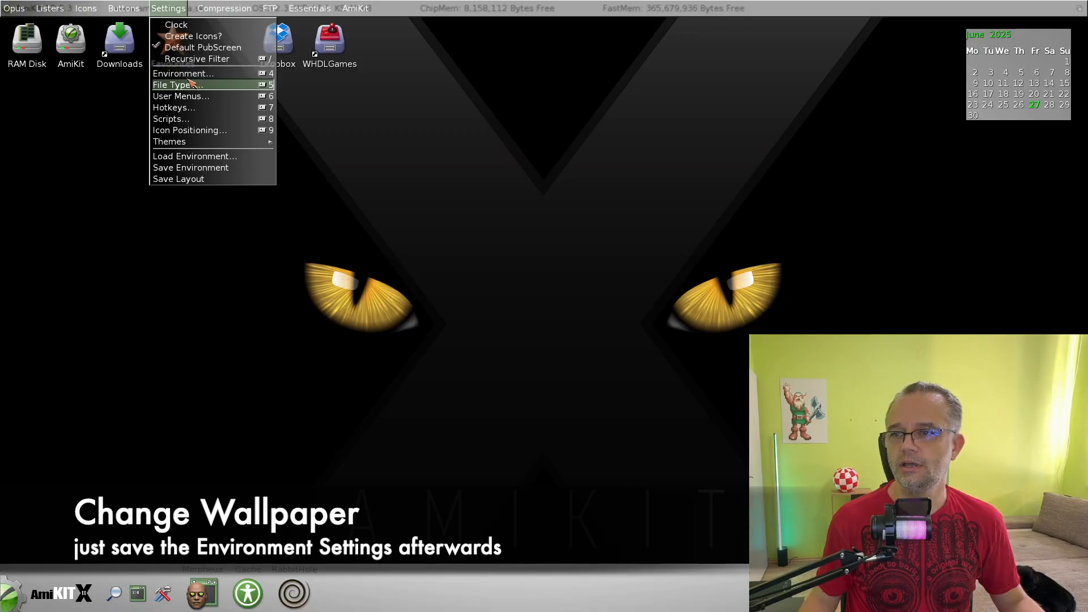
mouse_move(169, 141)
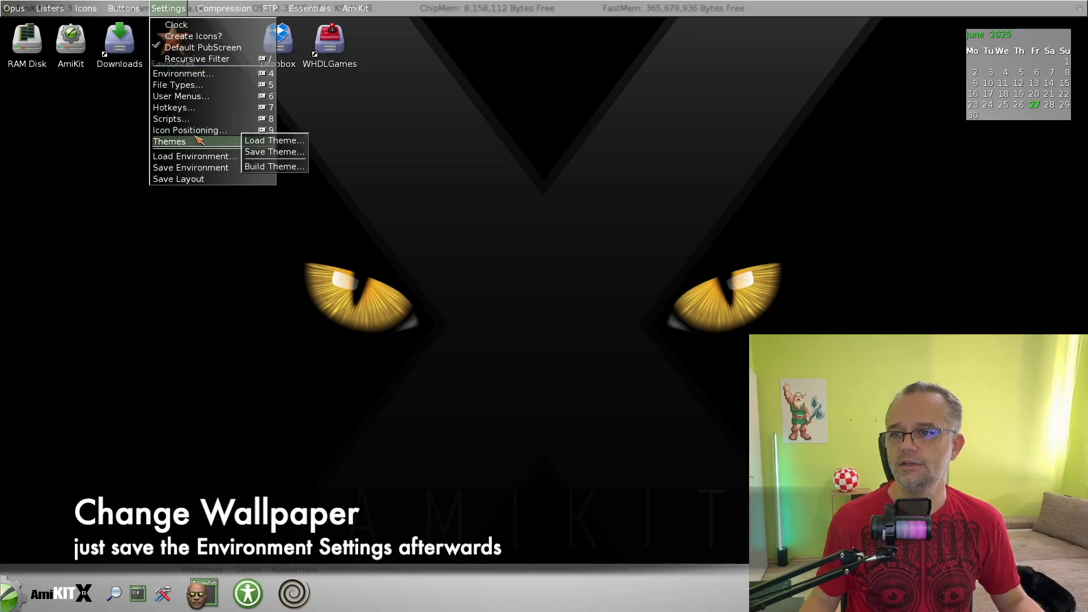
mouse_move(195, 156)
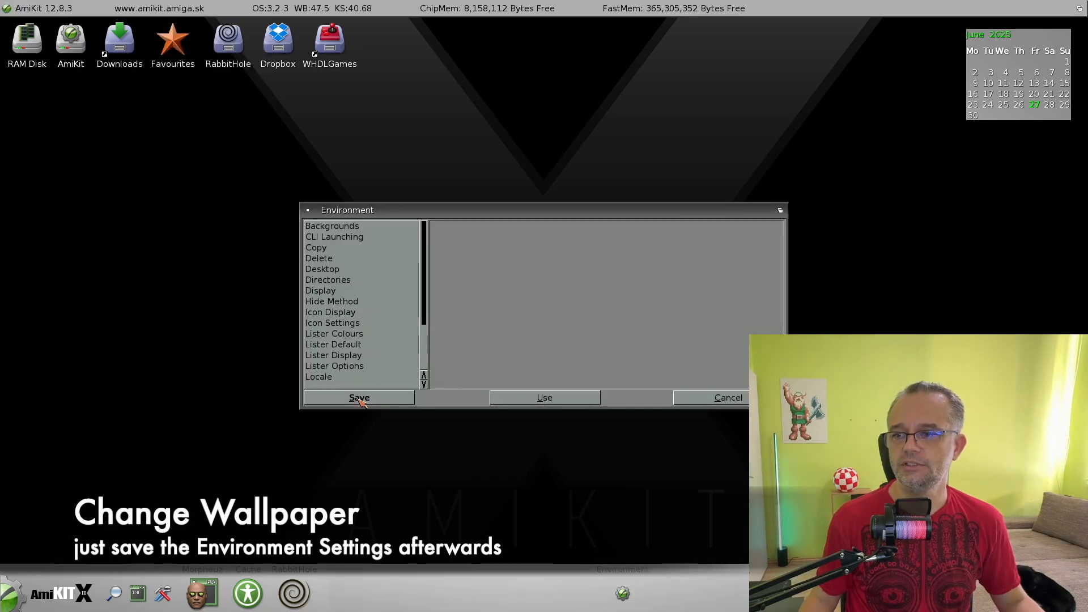
click(359, 397)
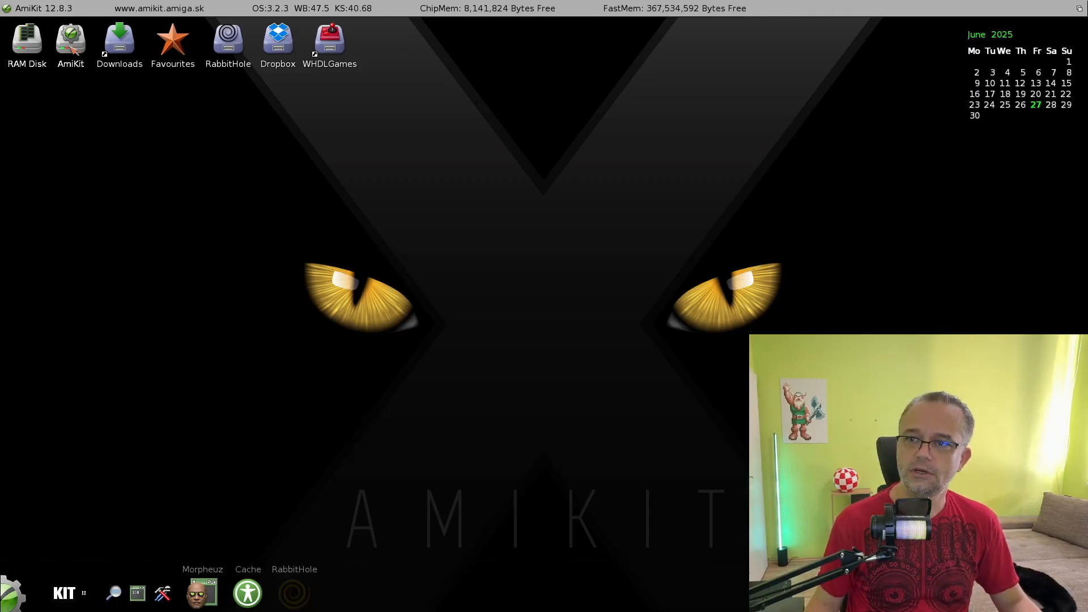
Step: Open the AmiKit drive lister and select the drawers from Fonts through ROMs
double_click(70, 37)
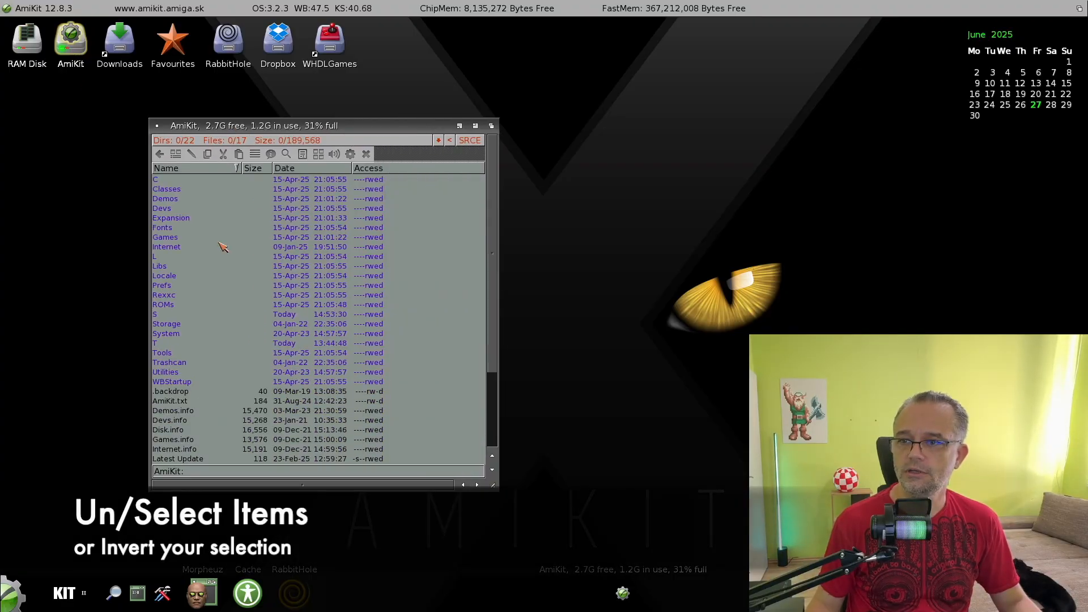
click(167, 324)
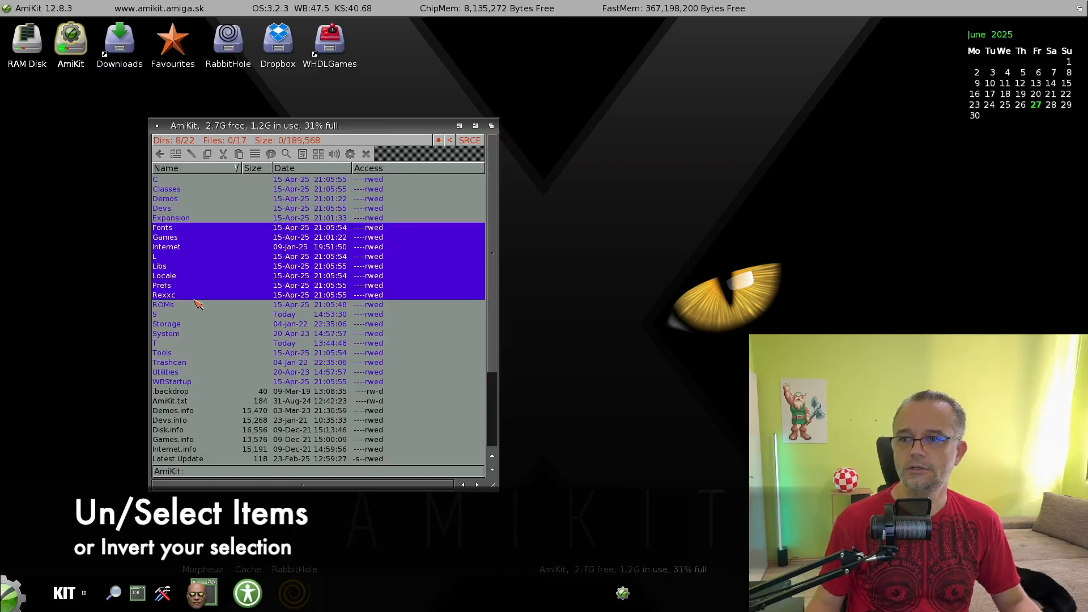
click(164, 303)
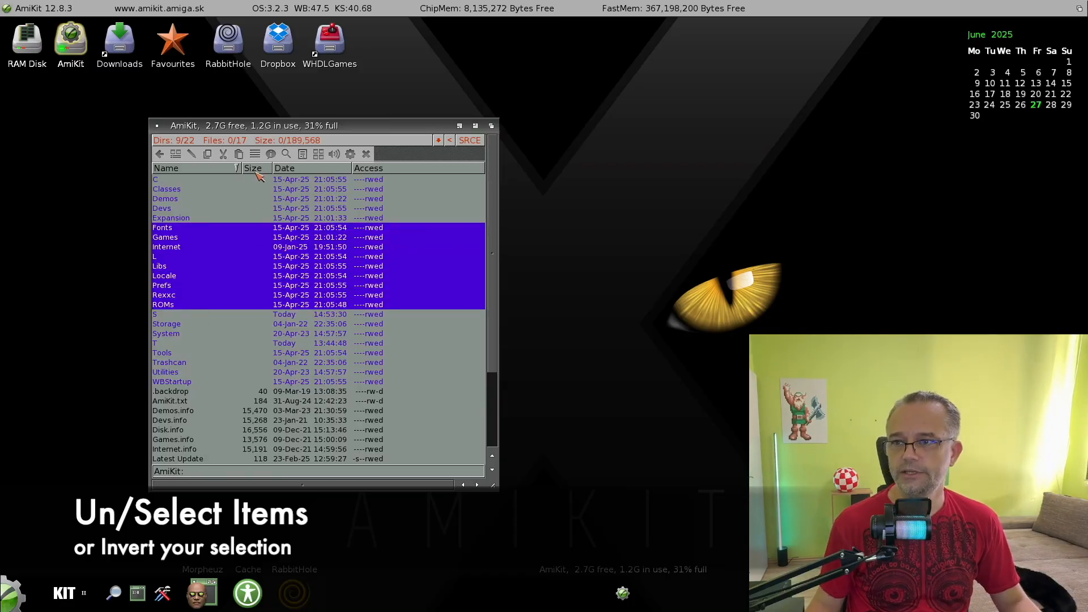